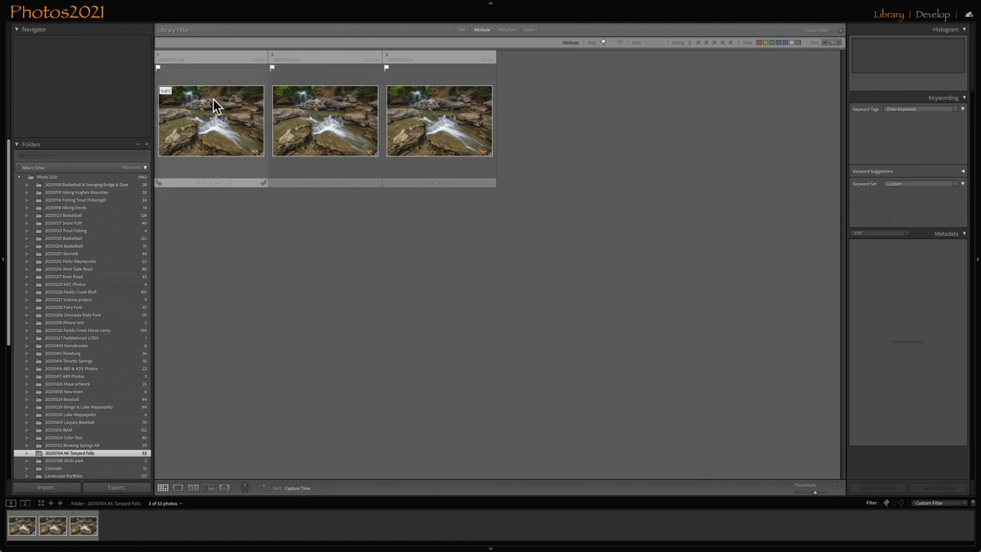
# - Open the first frame in Loupe, zoom in and compare foreground rock detail across frames
pyautogui.doubleClick(211, 120)
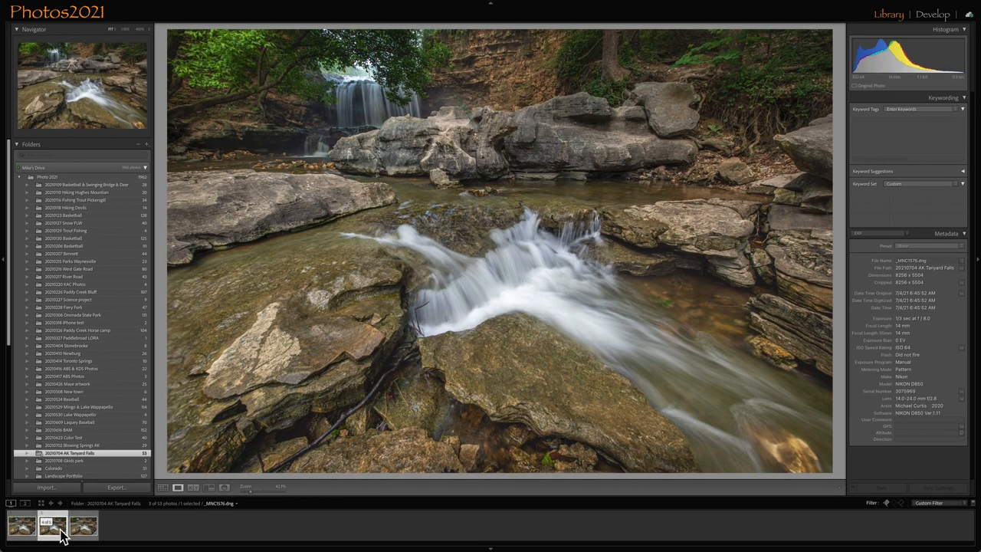
pyautogui.click(83, 525)
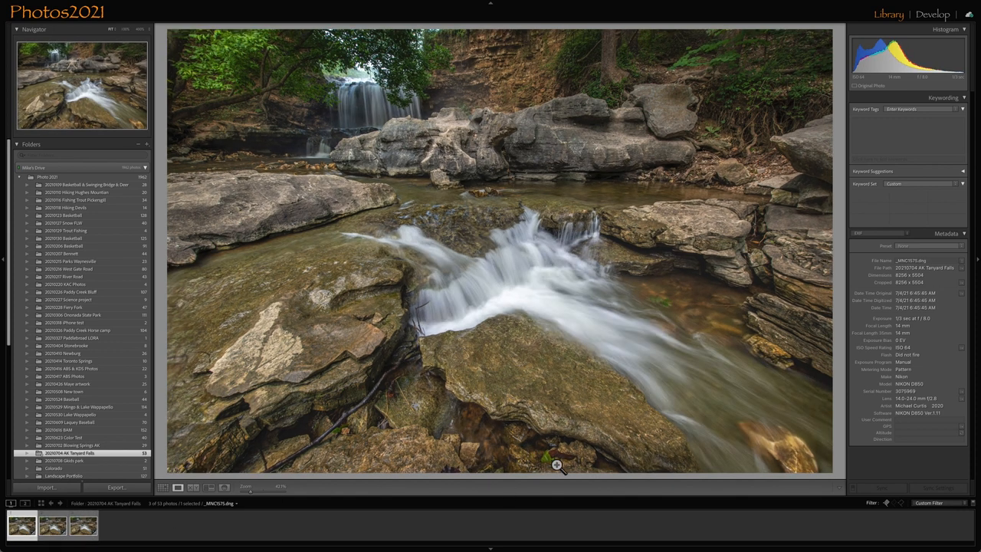
pyautogui.click(558, 466)
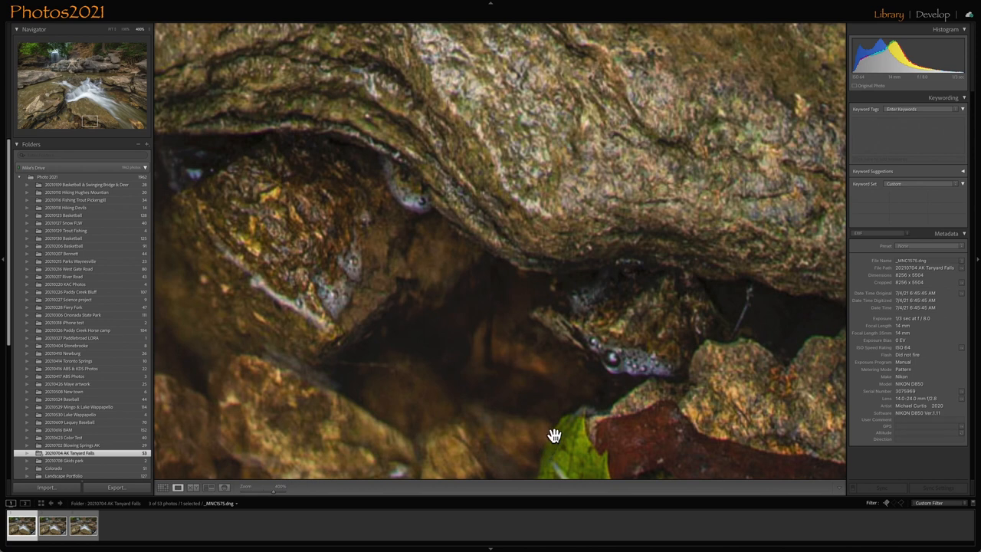
pyautogui.moveTo(554, 435); pyautogui.dragTo(499, 319)
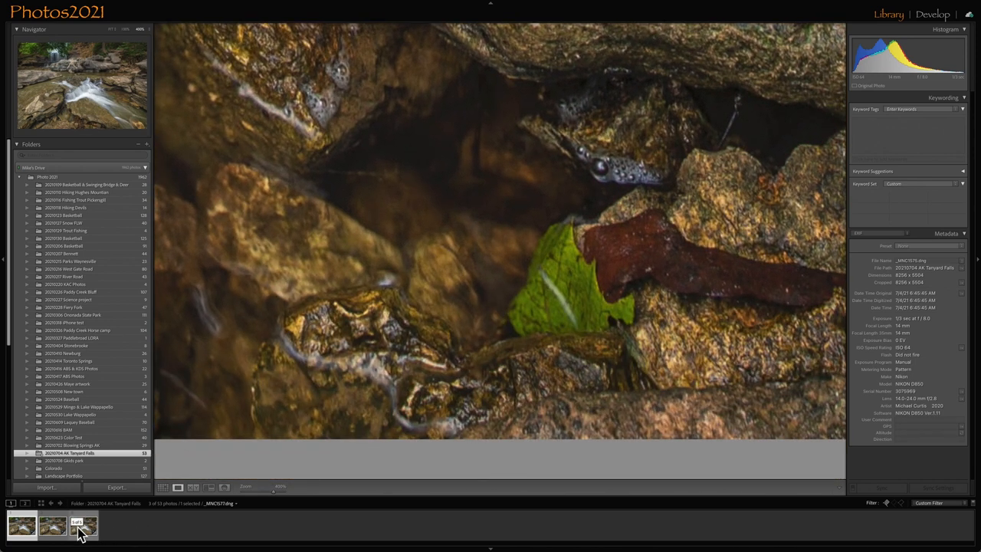
pyautogui.click(52, 526)
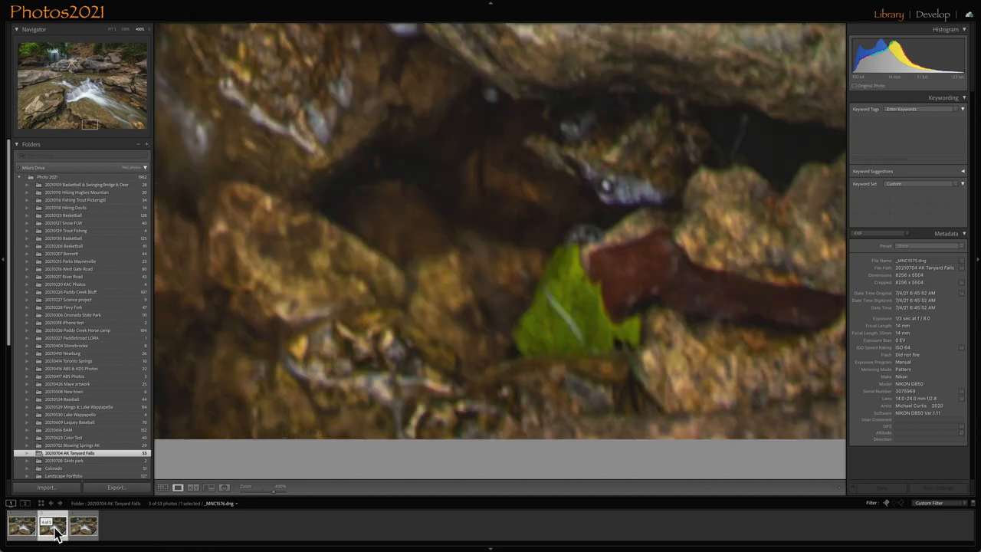
pyautogui.click(83, 525)
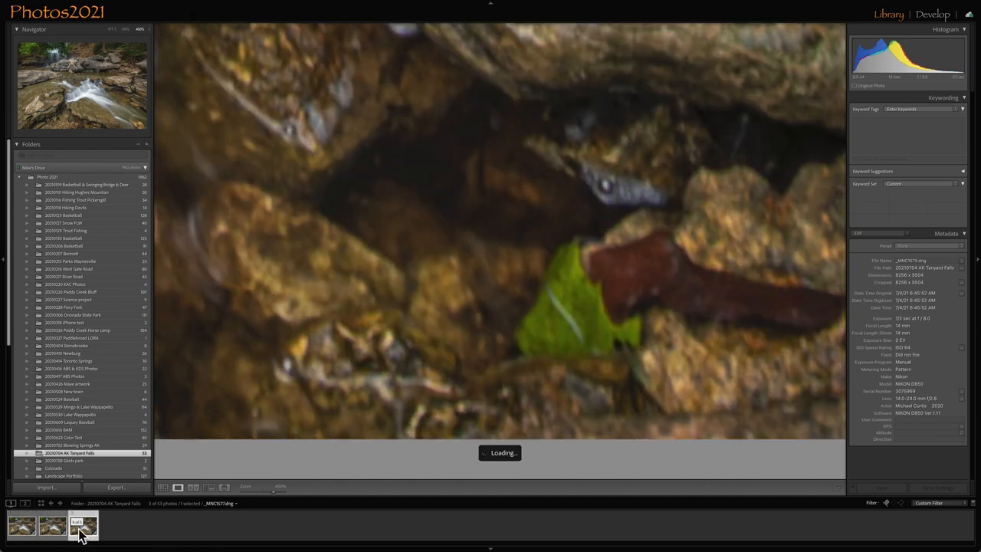
pyautogui.click(22, 526)
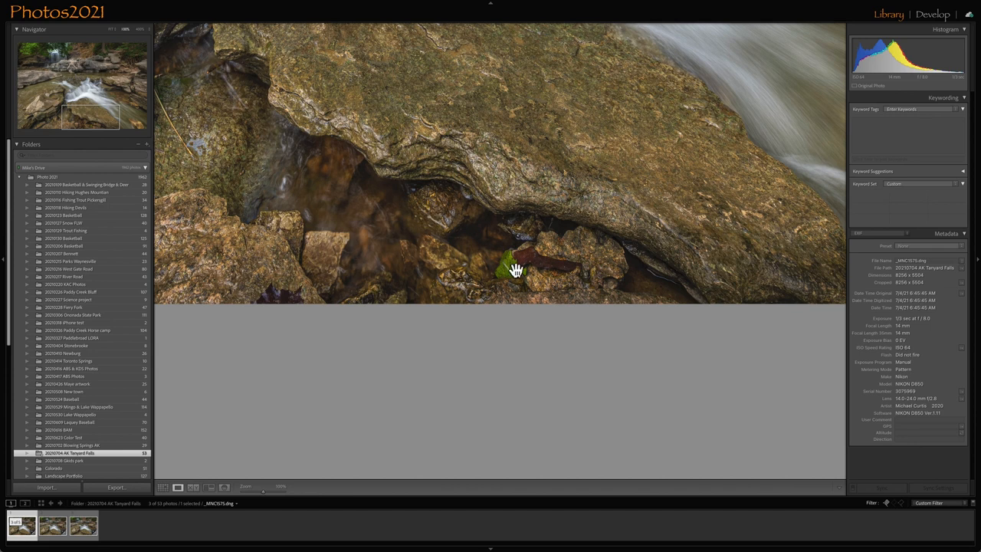
# - Compare the distant falls across the three frames, then return to the first frame
pyautogui.click(51, 526)
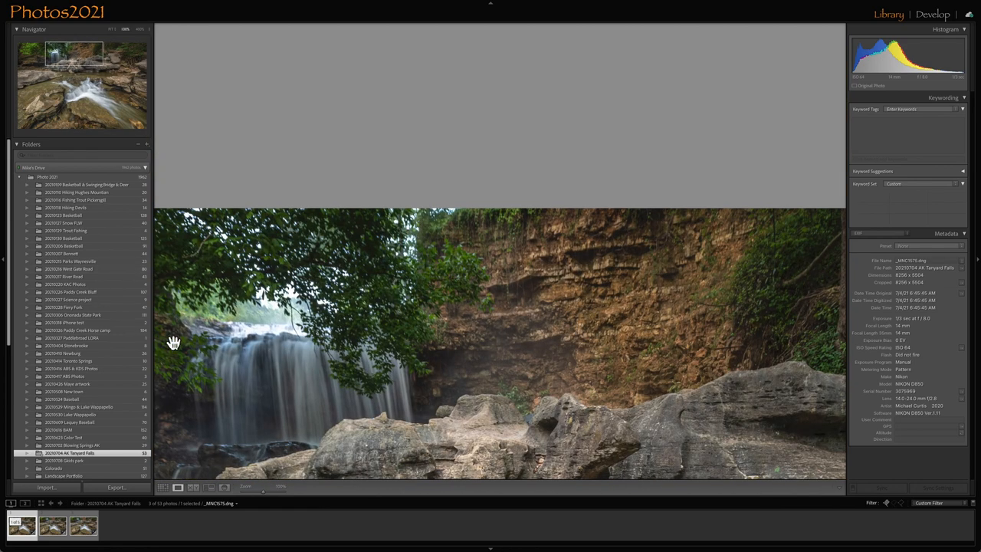
pyautogui.click(52, 526)
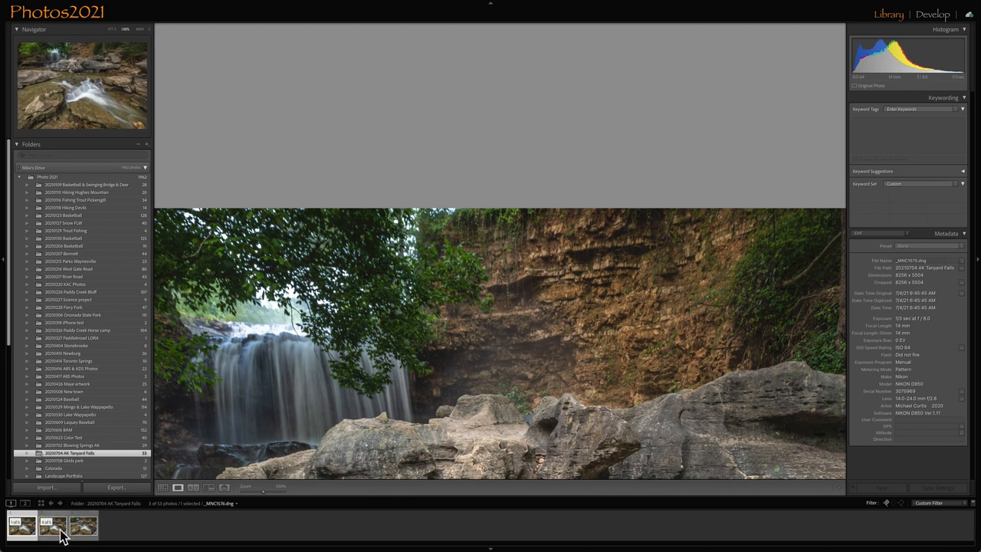
pyautogui.click(48, 527)
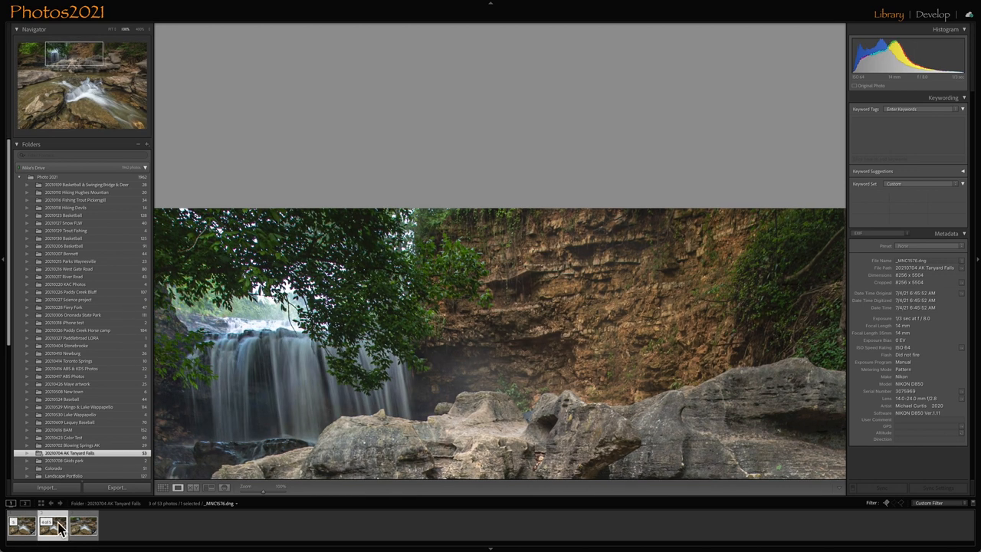
pyautogui.click(83, 526)
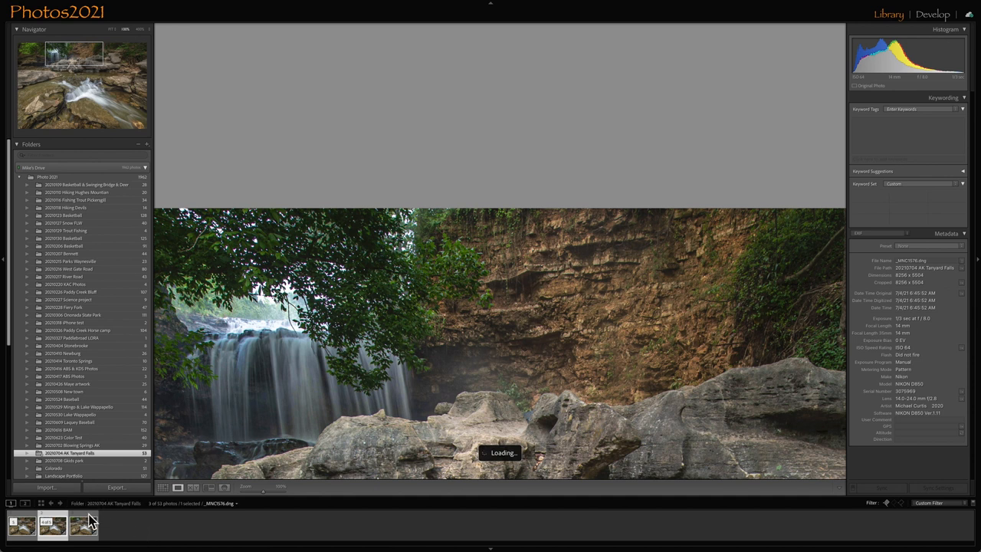
pyautogui.click(82, 526)
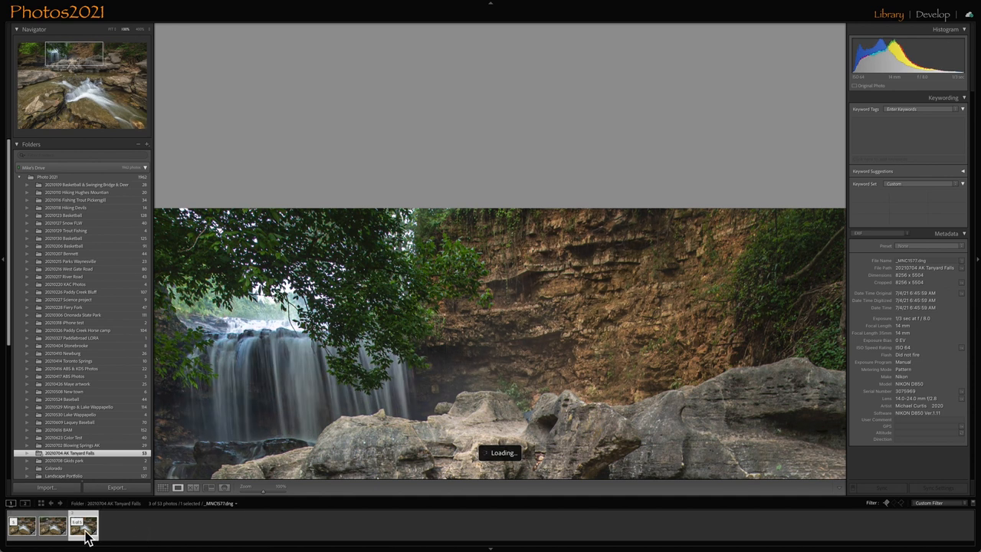
pyautogui.click(82, 525)
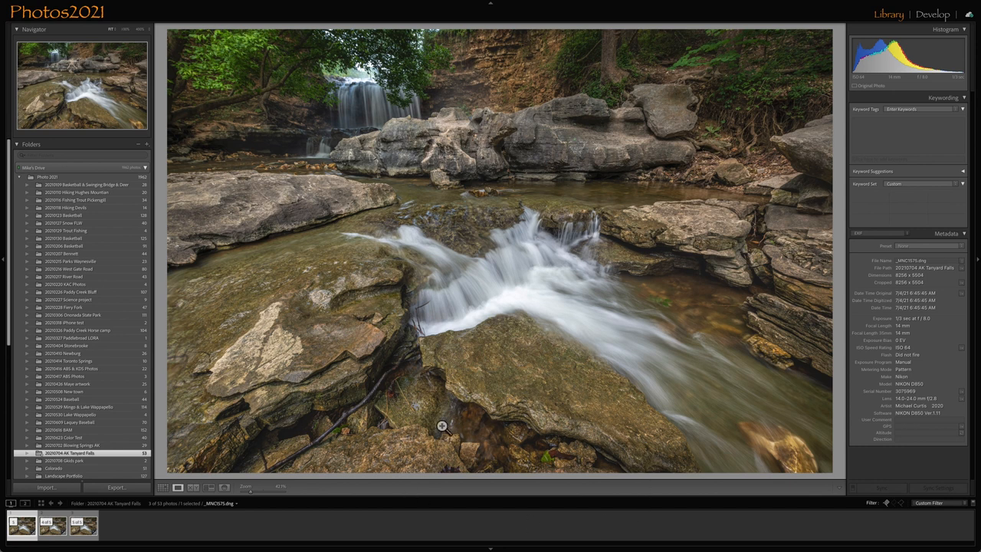
pyautogui.moveTo(452, 157)
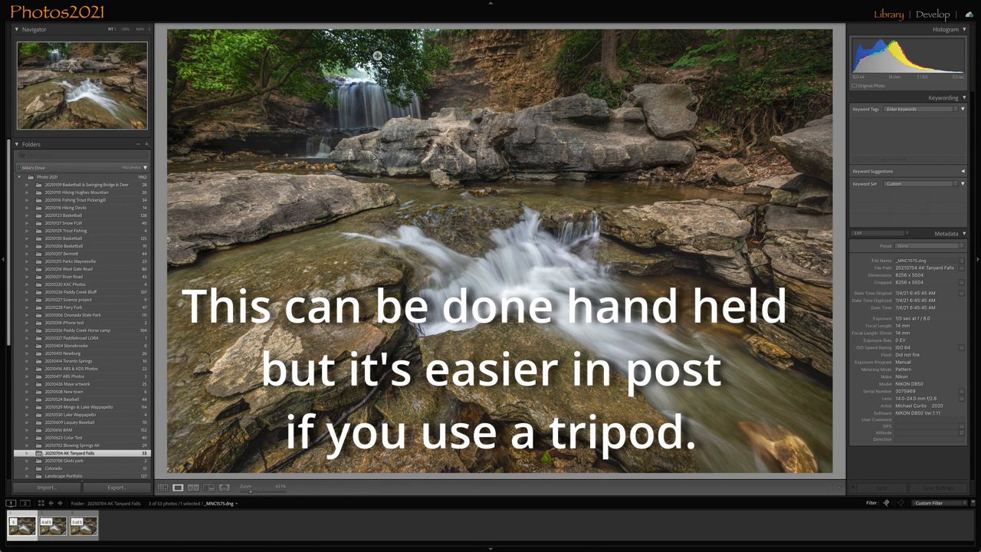
pyautogui.moveTo(395, 103)
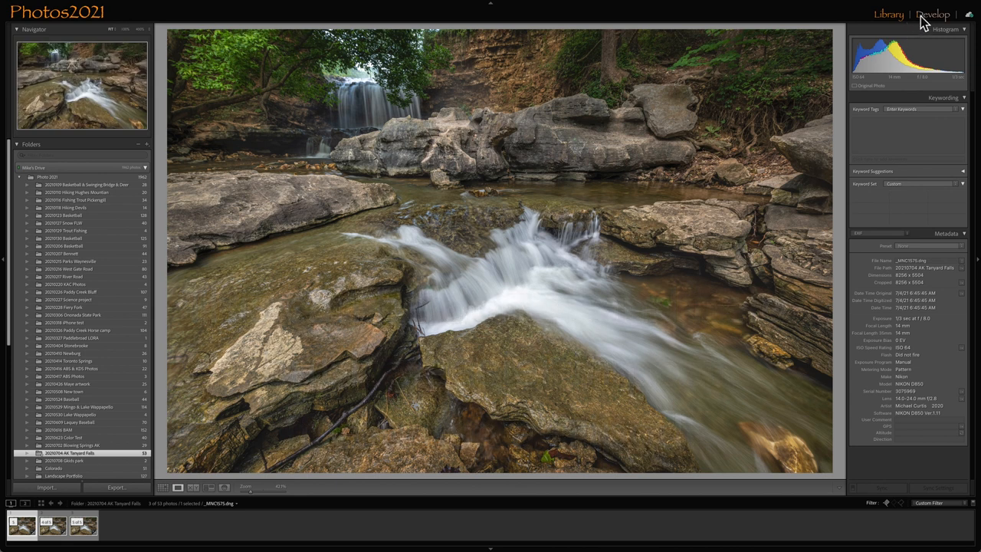
# - In the Develop module, reset each of the three waterfall frames to default settings
pyautogui.click(932, 14)
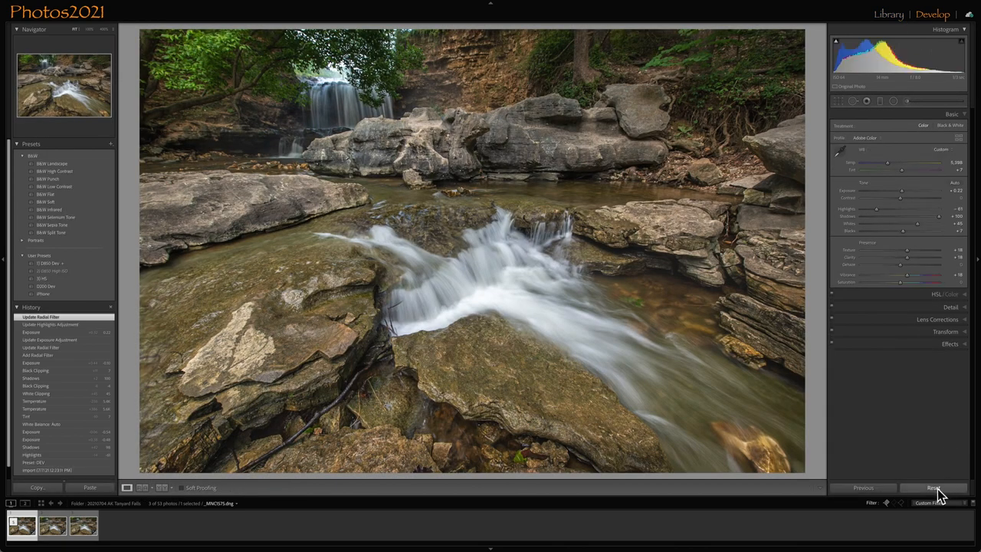
pyautogui.click(934, 488)
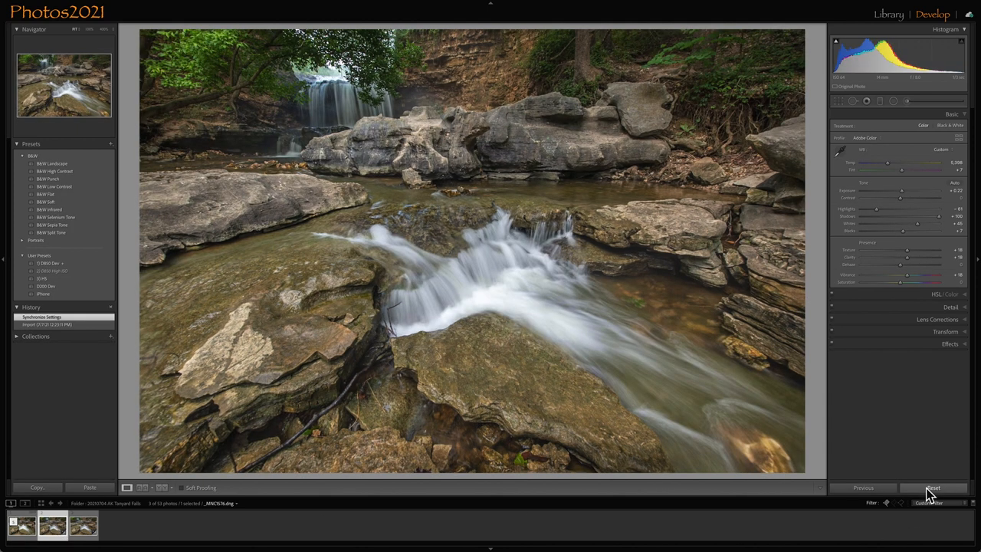
pyautogui.click(933, 488)
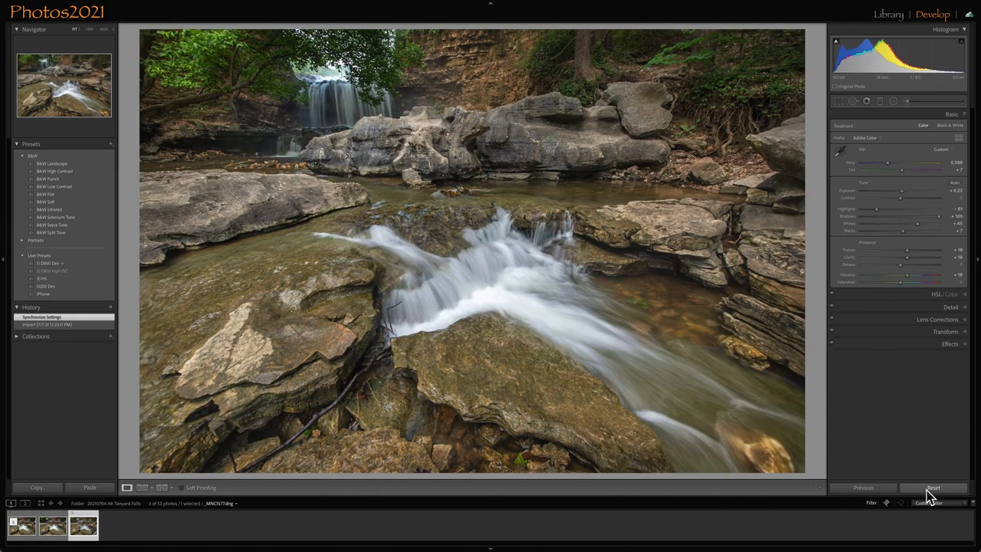
pyautogui.click(934, 487)
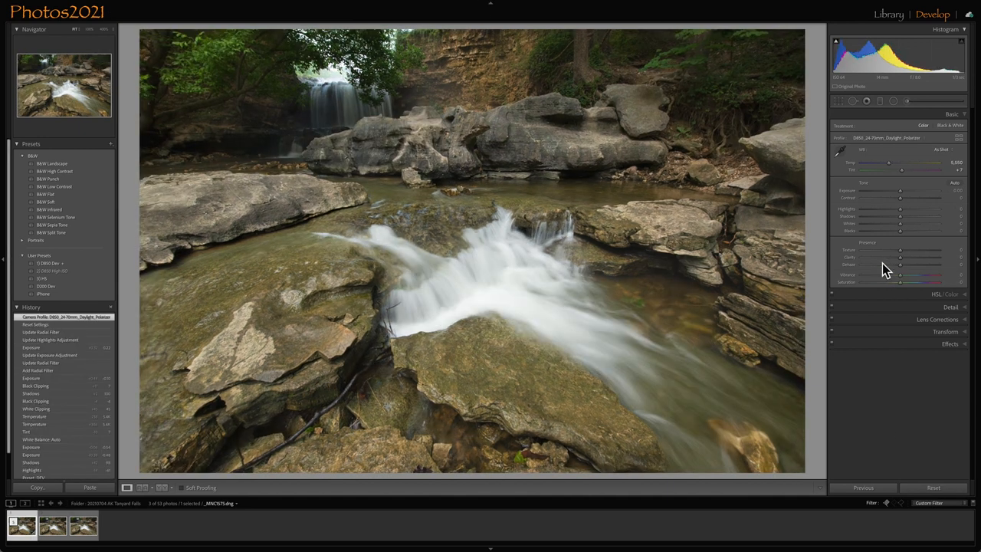
pyautogui.moveTo(964, 320)
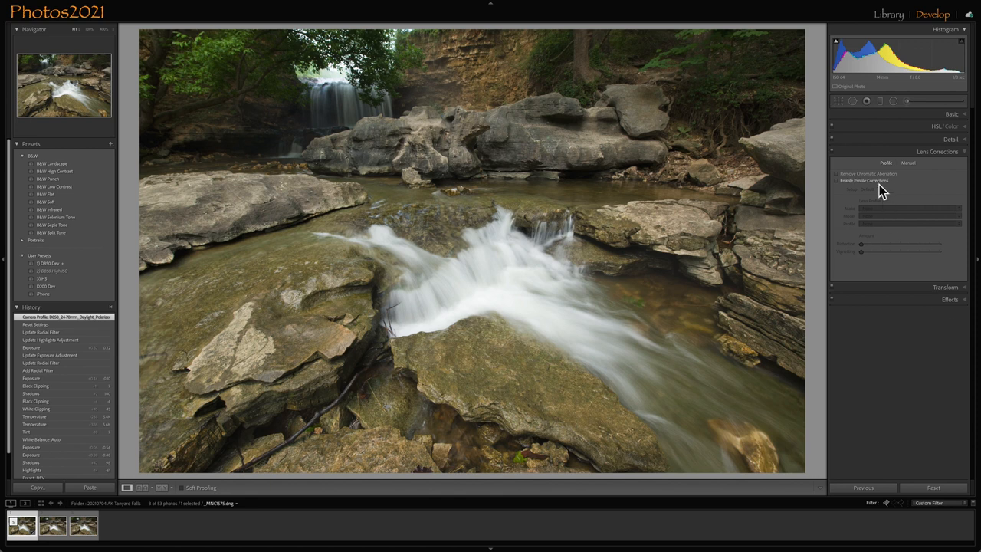
# - Enable Remove Chromatic Aberration and Enable Profile Corrections under Lens Corrections
pyautogui.click(836, 174)
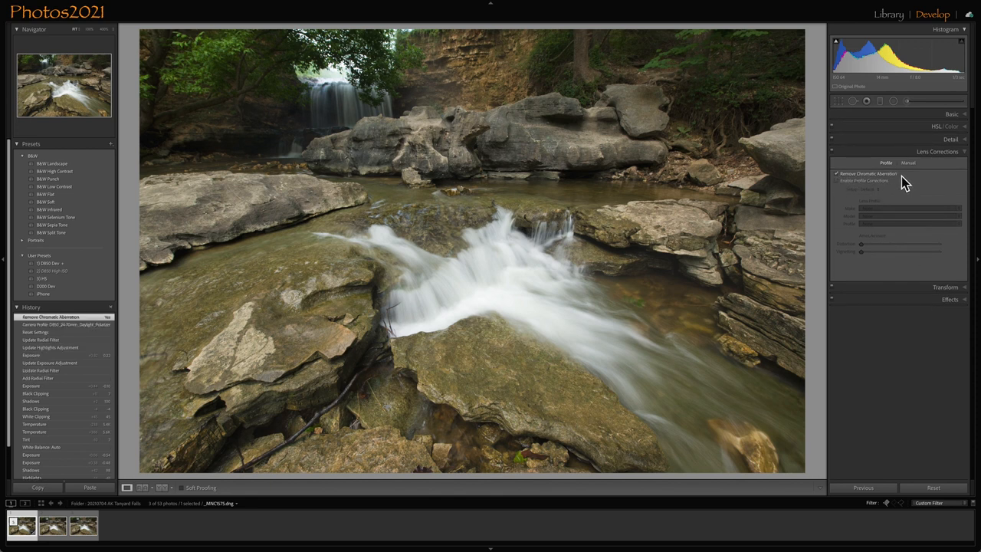
pyautogui.click(836, 180)
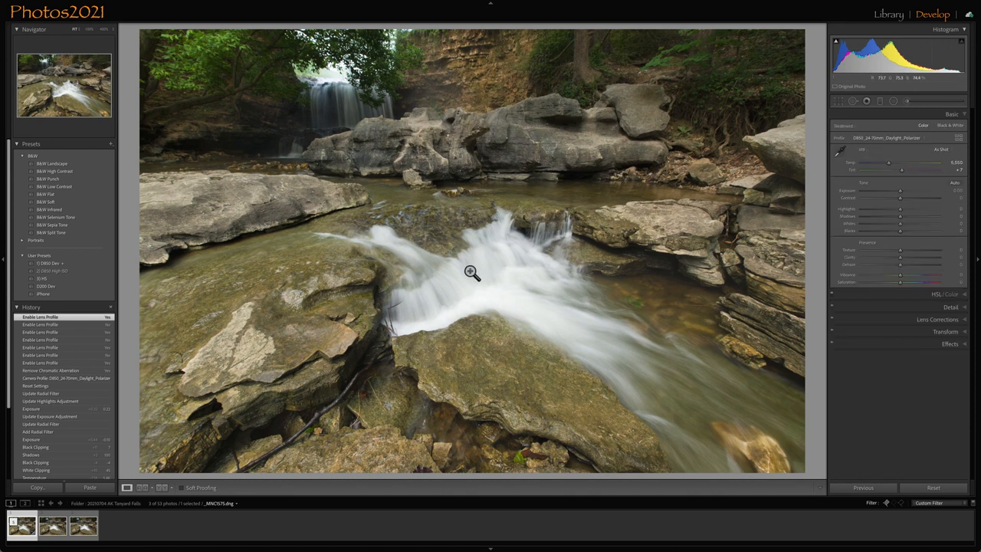
pyautogui.moveTo(544, 296)
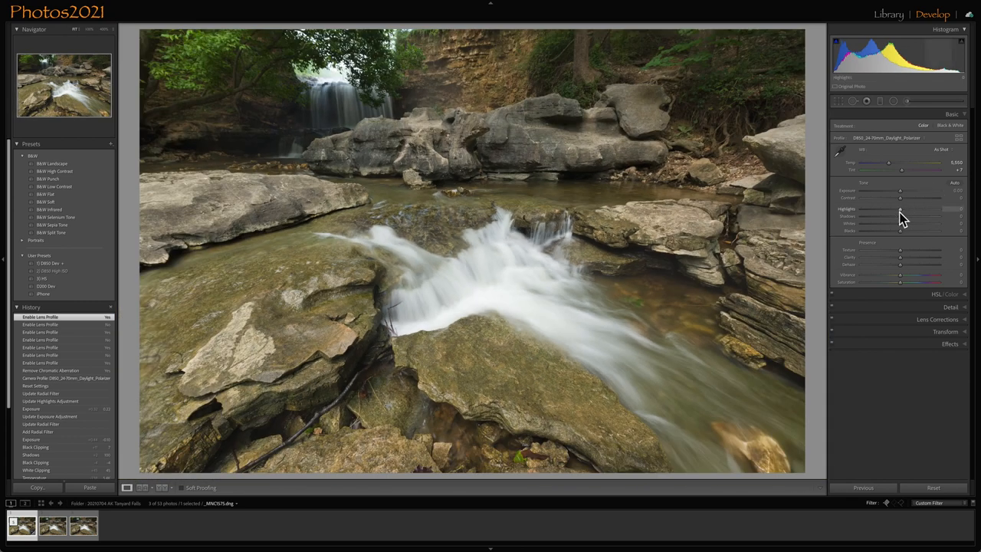
# - Set Highlights to -47, raise Shadows, apply Auto white balance and adjust Contrast
pyautogui.moveTo(901, 208); pyautogui.dragTo(892, 209)
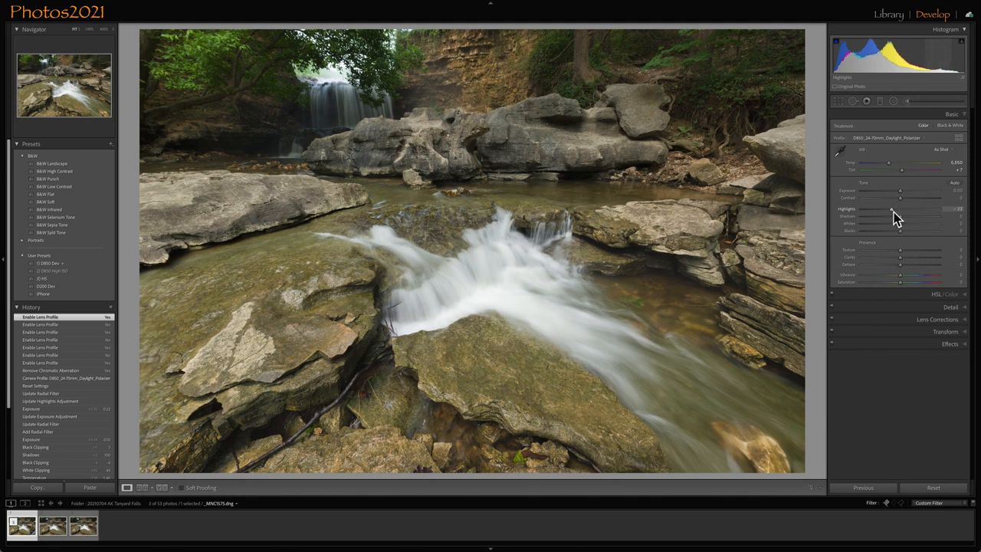
pyautogui.moveTo(893, 216); pyautogui.dragTo(886, 216)
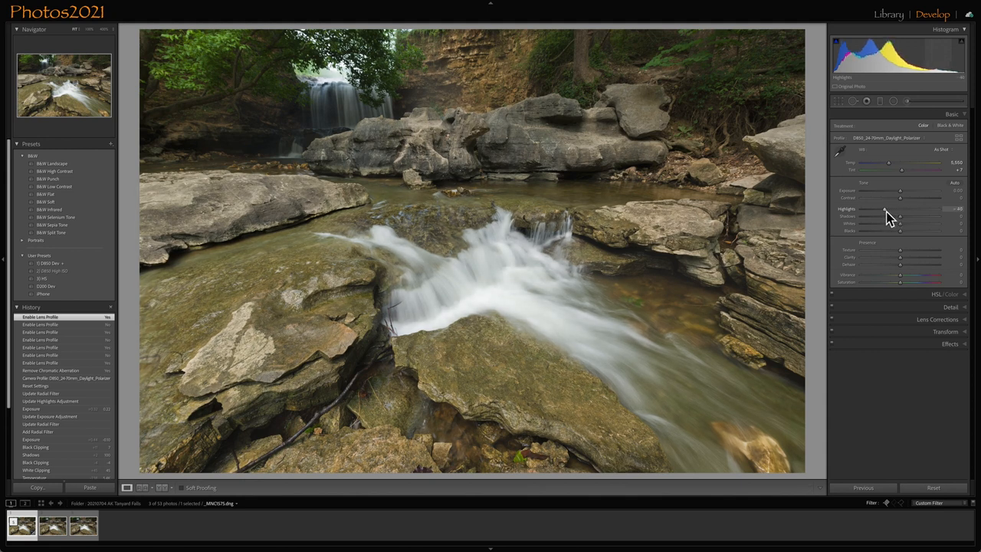
pyautogui.moveTo(901, 209); pyautogui.dragTo(882, 208)
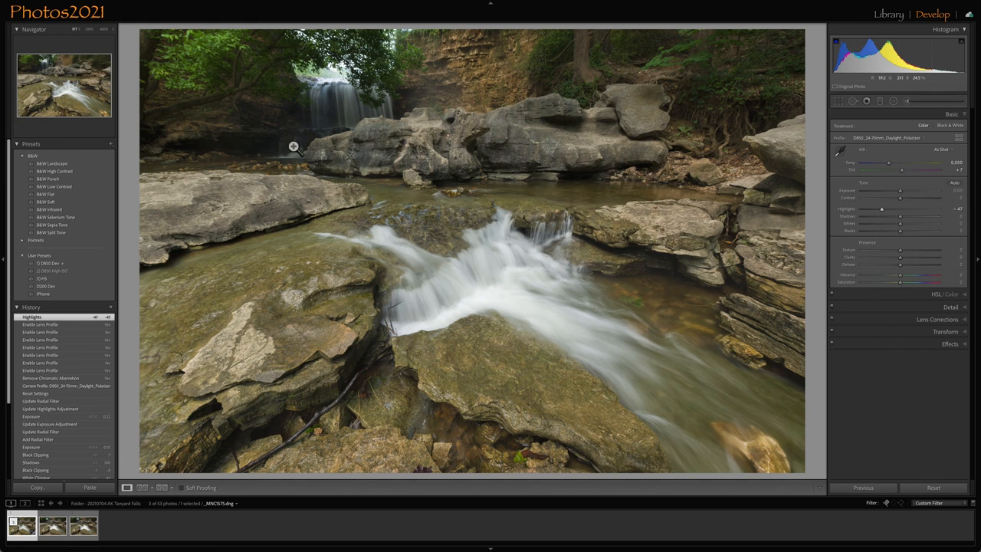
pyautogui.moveTo(901, 224); pyautogui.dragTo(909, 224)
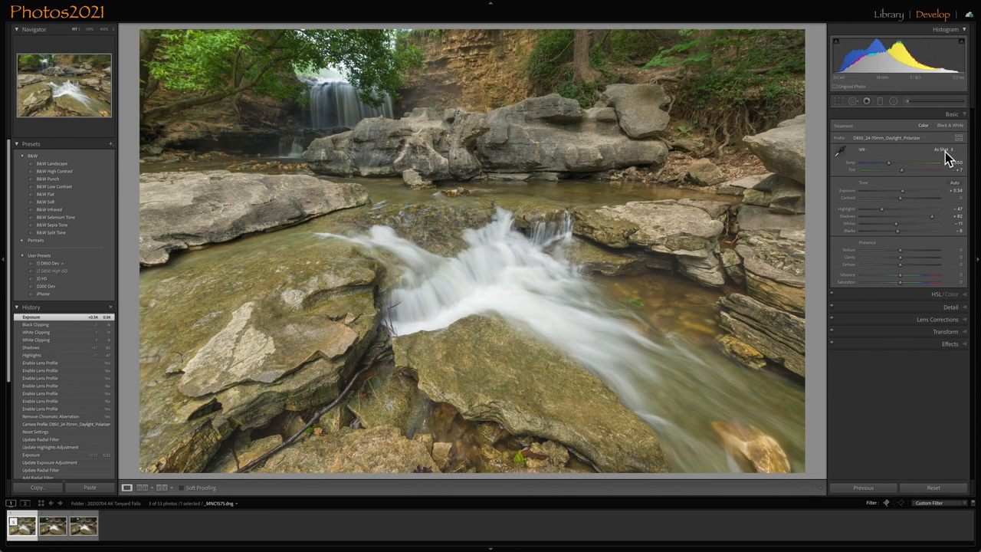
pyautogui.click(942, 149)
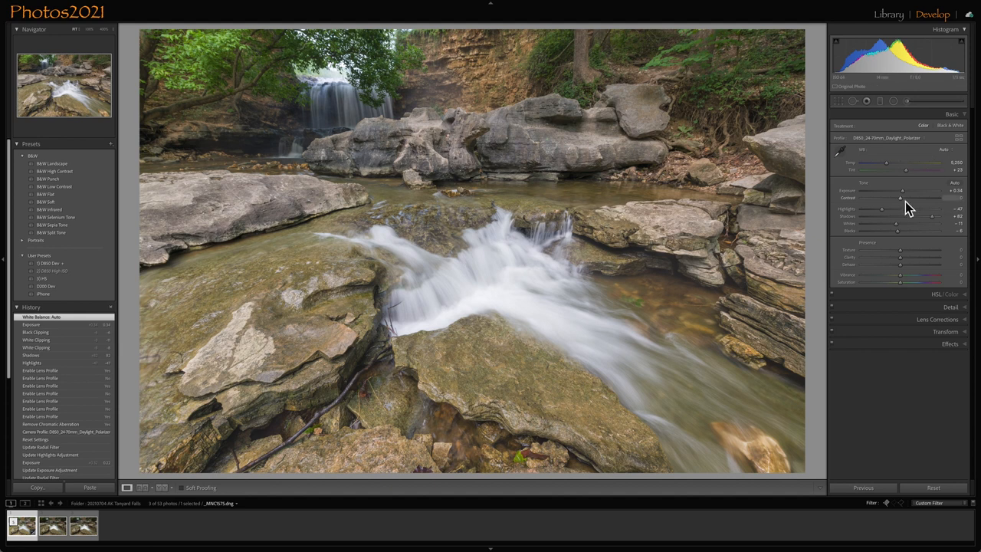
pyautogui.moveTo(887, 169); pyautogui.dragTo(905, 170)
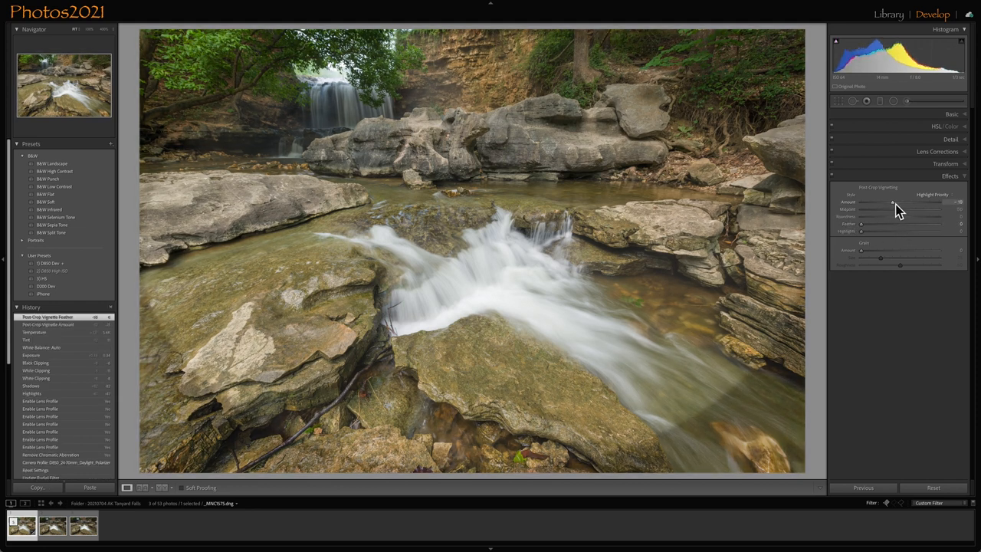
# - Set post-crop vignette Amount, Roundness and Feather for a soft edge darkening
pyautogui.moveTo(889, 216); pyautogui.dragTo(864, 216)
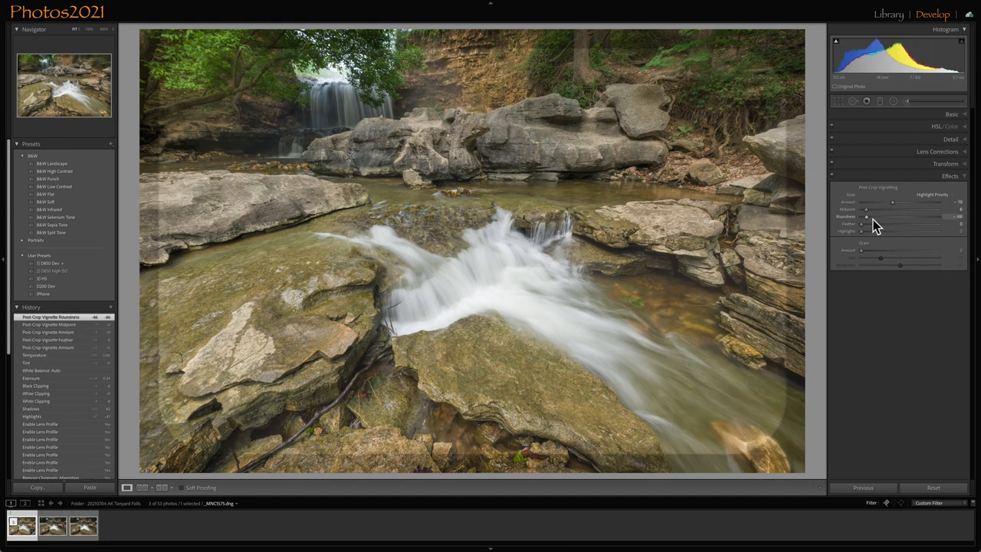
pyautogui.moveTo(891, 201); pyautogui.dragTo(879, 202)
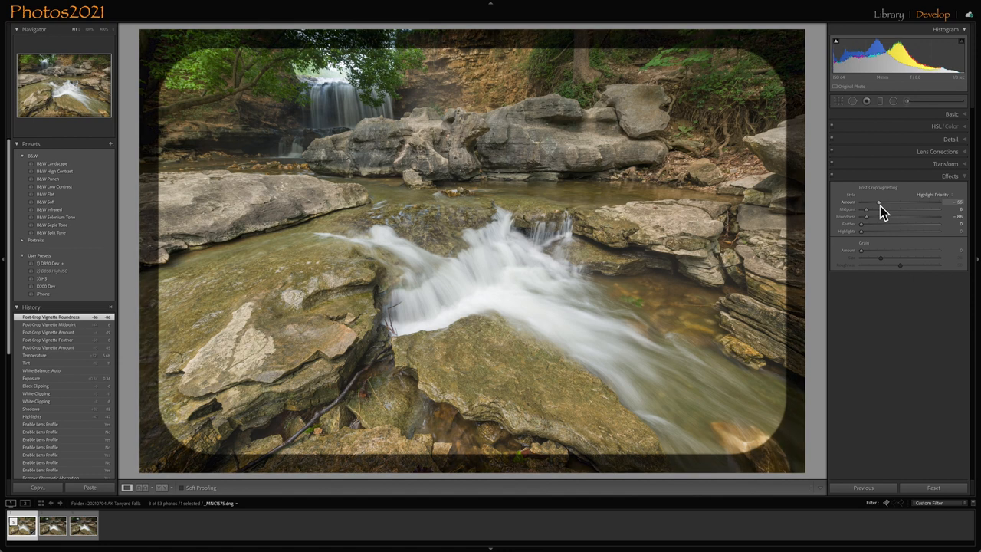
pyautogui.moveTo(879, 202); pyautogui.dragTo(901, 203)
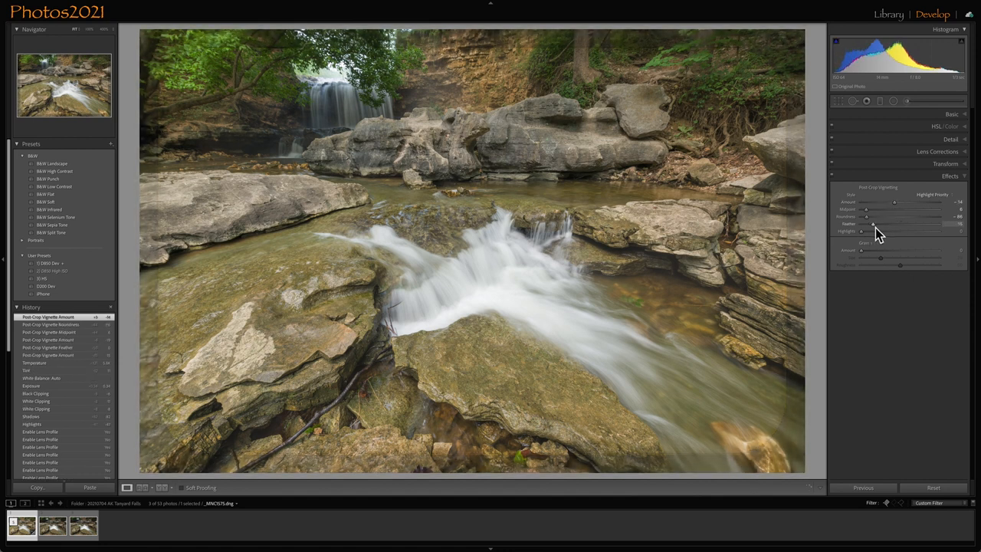
pyautogui.moveTo(867, 223); pyautogui.dragTo(904, 223)
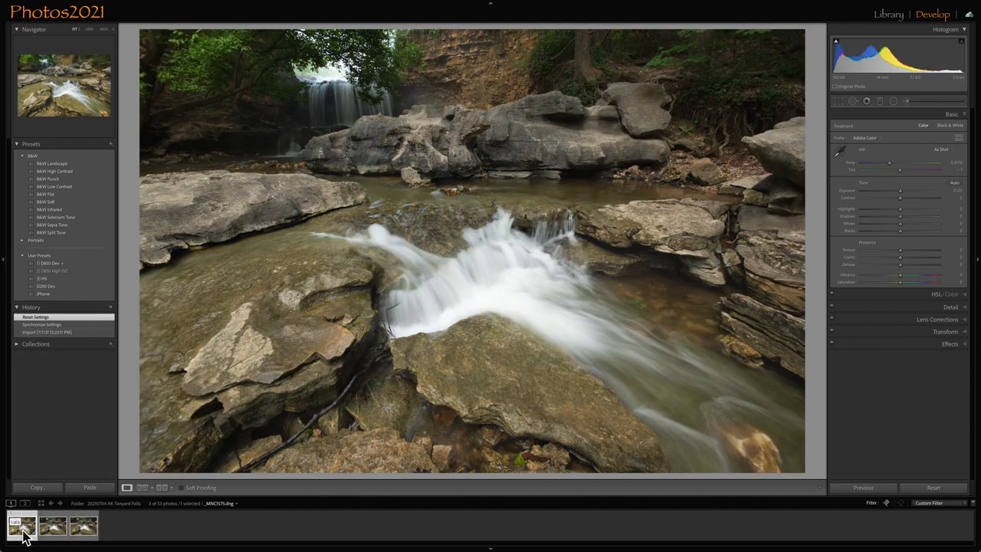
# - Select all three frames, synchronize their develop settings, and bring up the thumbnail context menu
pyautogui.click(51, 527)
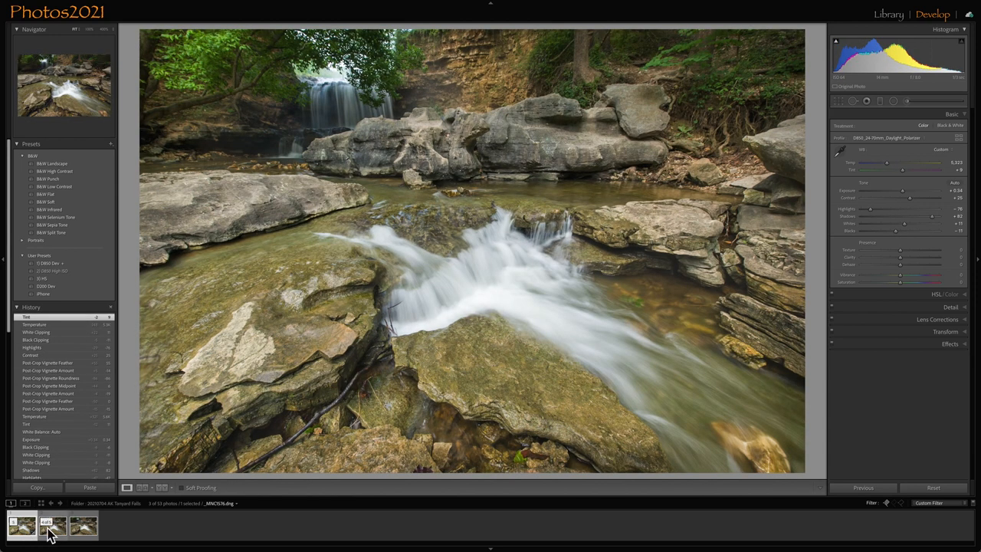
pyautogui.click(83, 525)
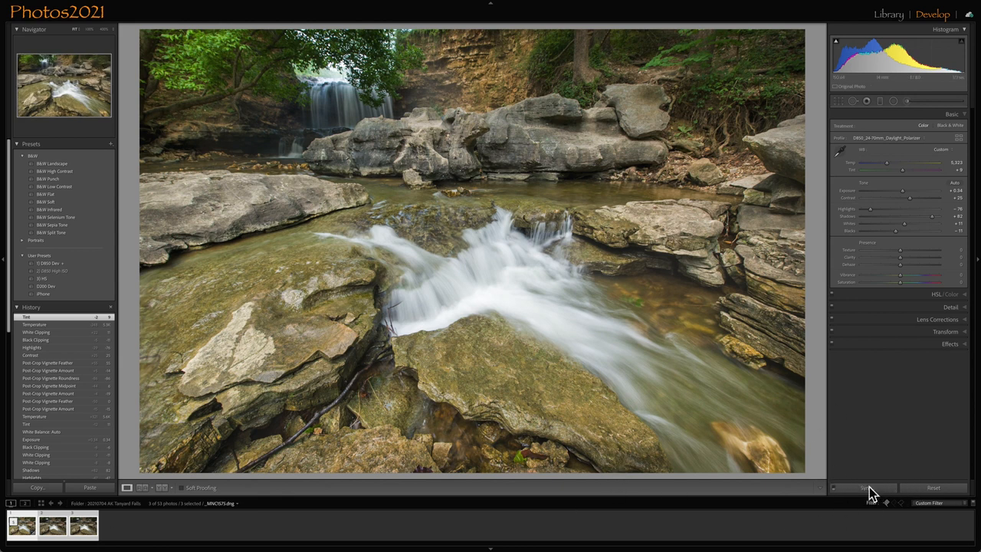
pyautogui.click(863, 488)
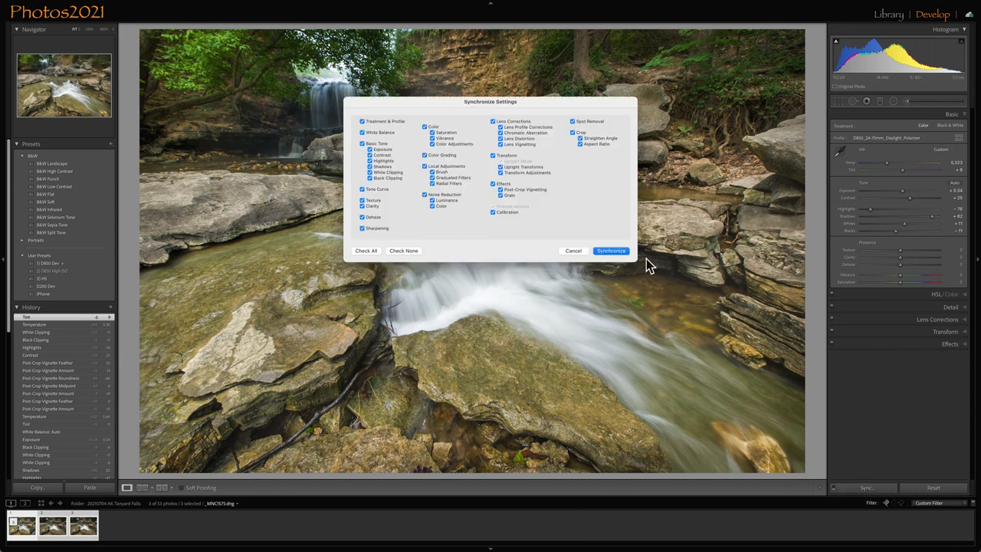
pyautogui.click(611, 251)
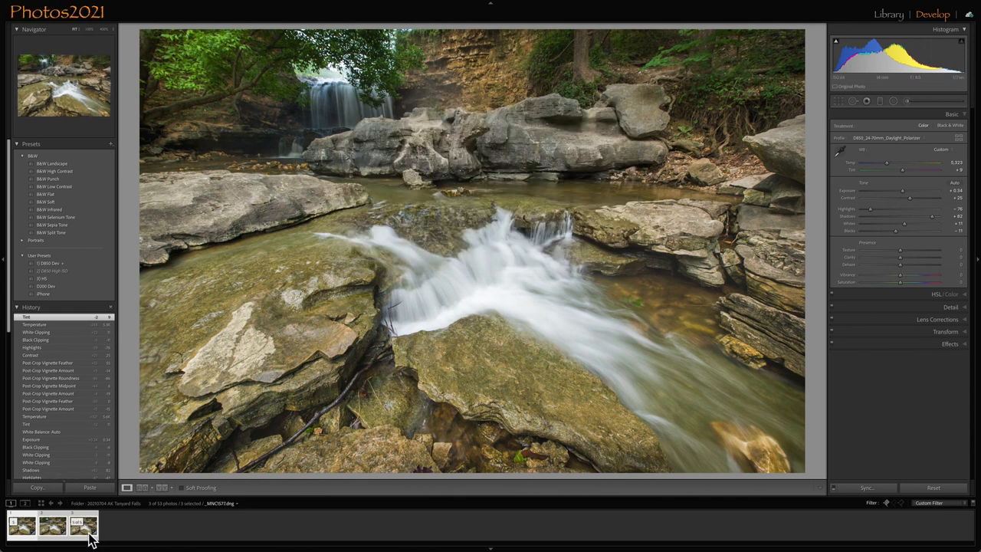
pyautogui.rightClick(76, 525)
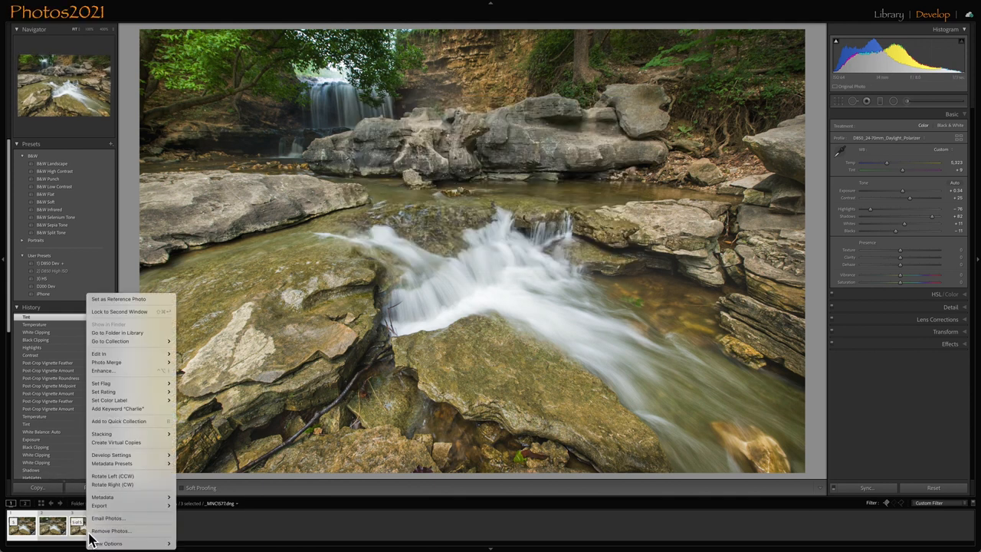
pyautogui.moveTo(99, 354)
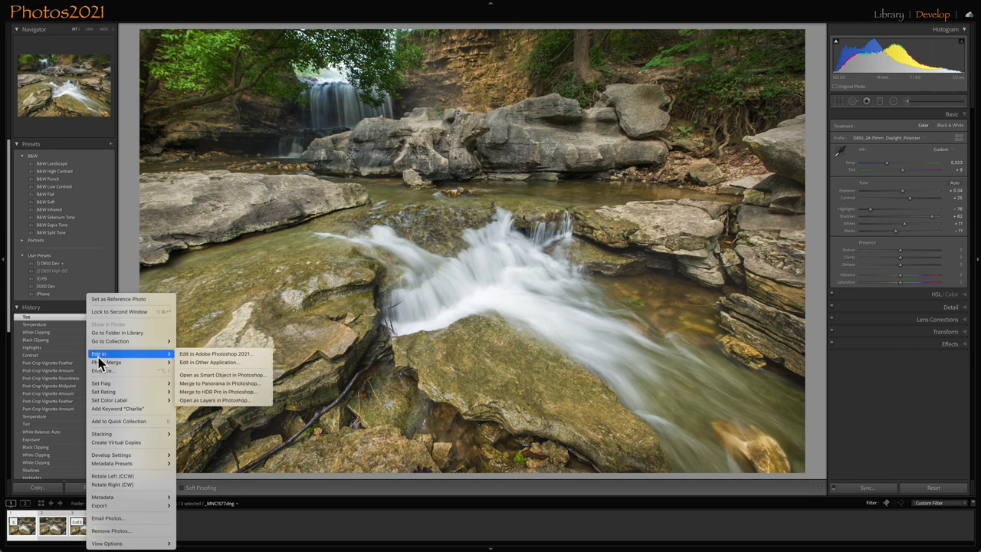
pyautogui.moveTo(203, 400)
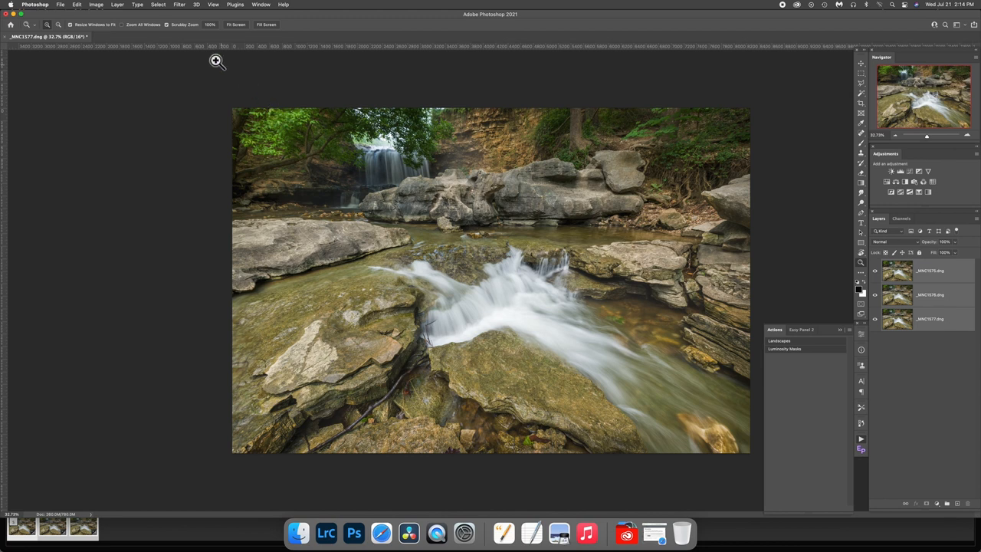
# - Run Edit > Auto-Align Layers on the three layers with Auto projection
pyautogui.click(77, 5)
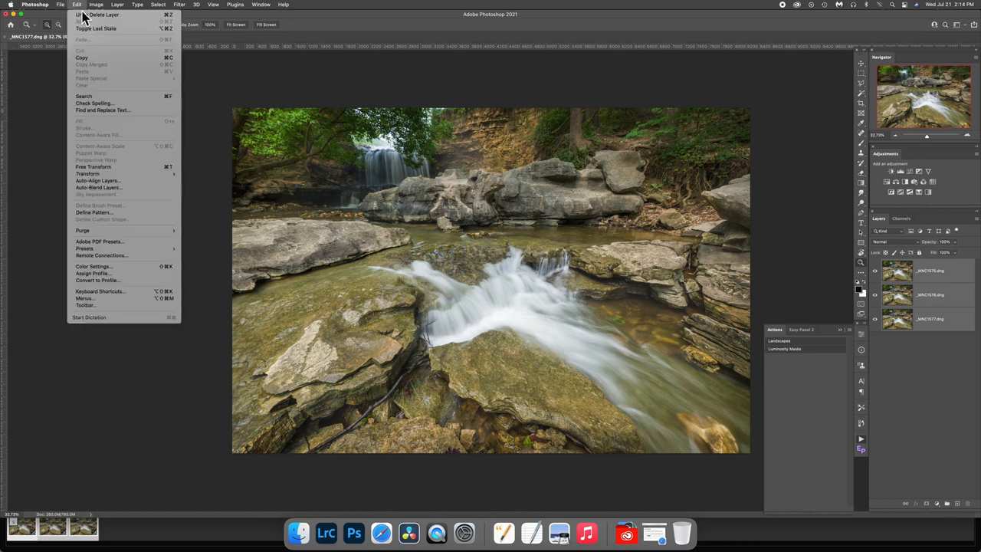
pyautogui.moveTo(98, 181)
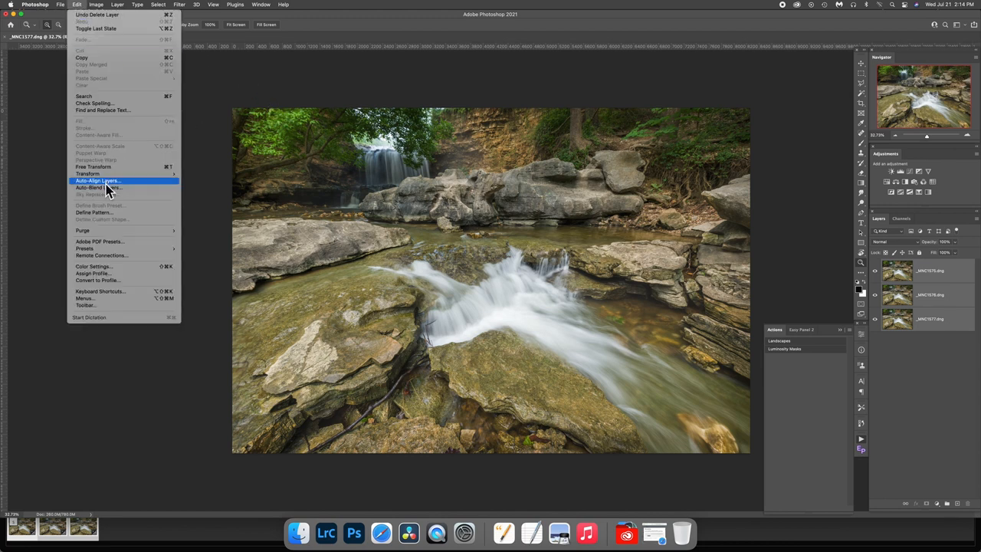
pyautogui.click(97, 181)
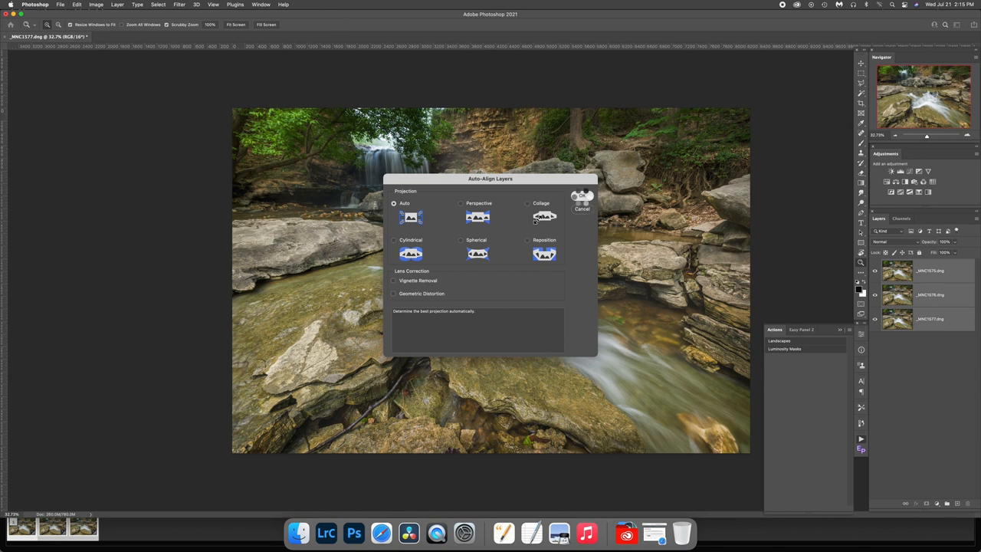
pyautogui.click(581, 196)
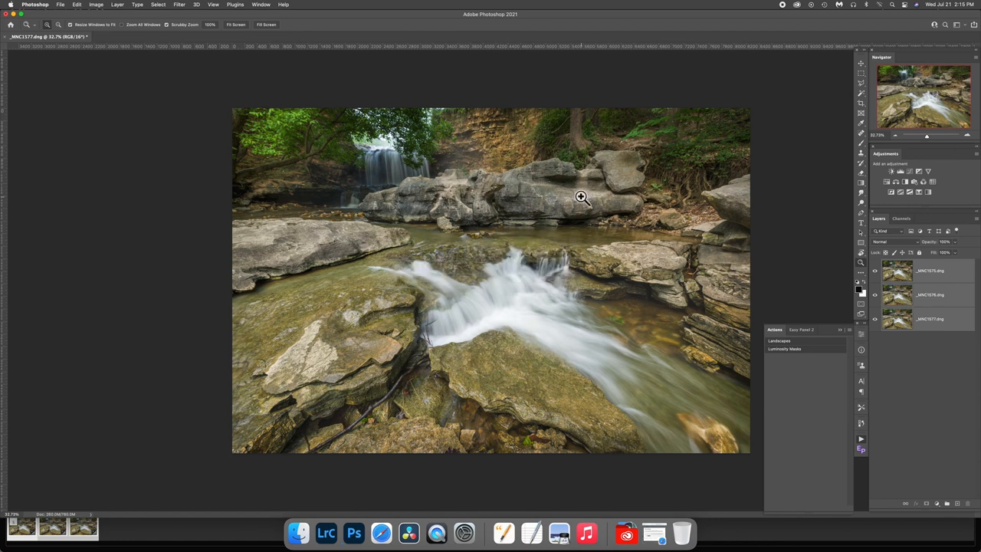
pyautogui.moveTo(860, 277)
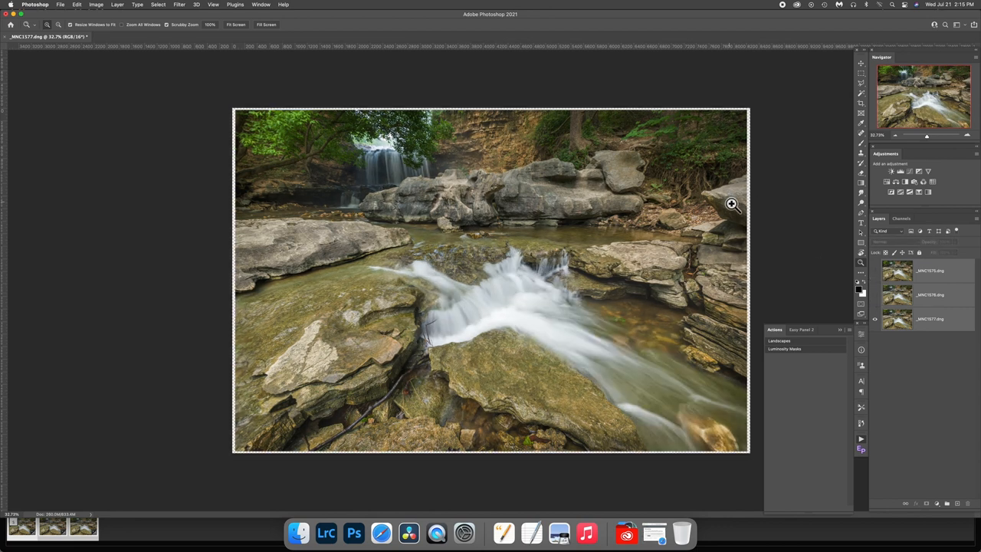
pyautogui.moveTo(755, 213)
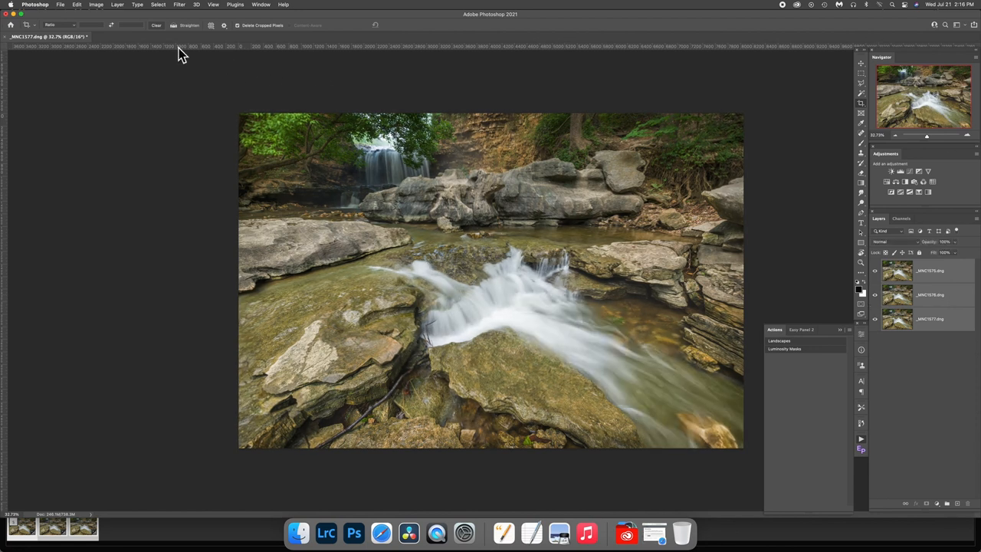
# - Run Auto-Blend Layers as Stack Images with Seamless Tones and Colors
pyautogui.click(77, 5)
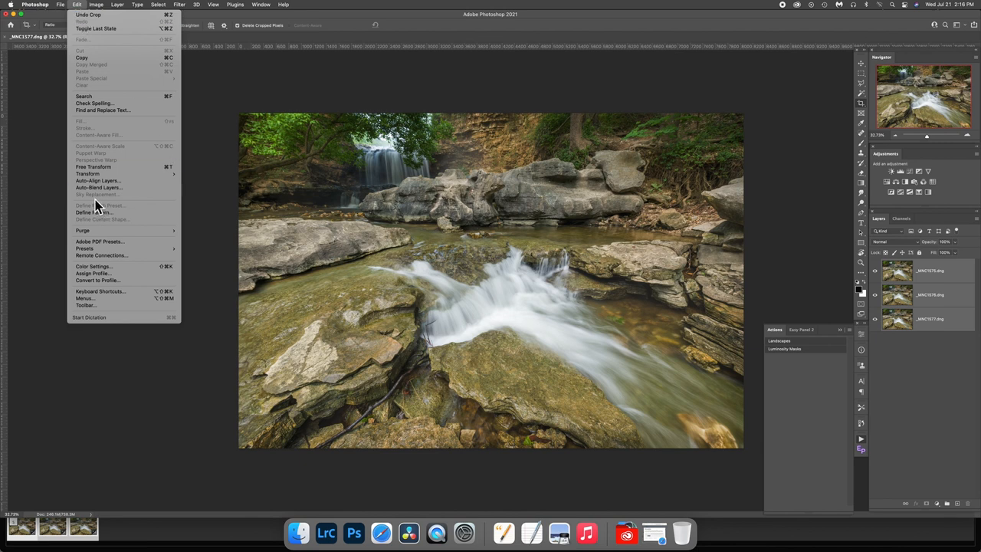
pyautogui.click(98, 188)
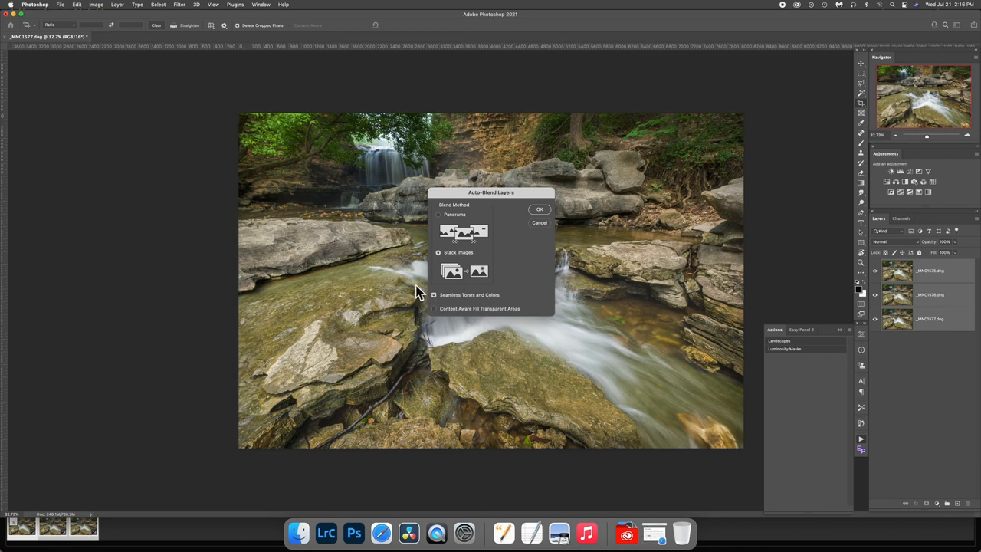
pyautogui.moveTo(545, 220)
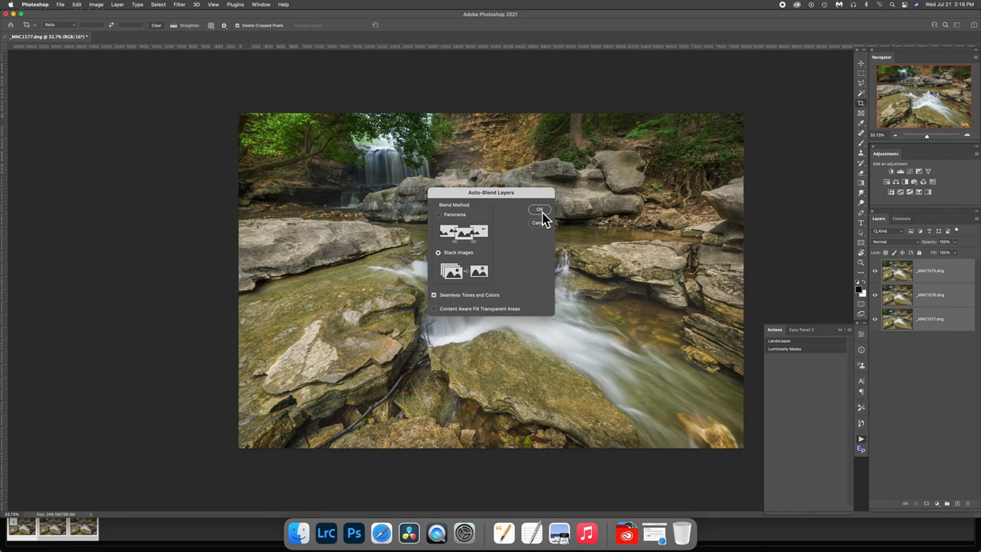
pyautogui.click(540, 209)
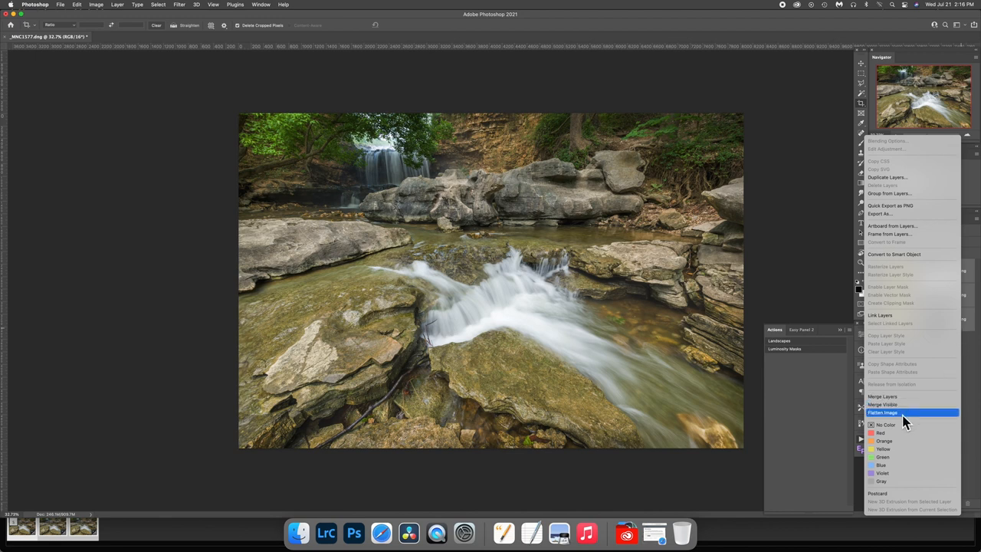
# - Flatten the blended focus stack into a single background layer
pyautogui.click(883, 412)
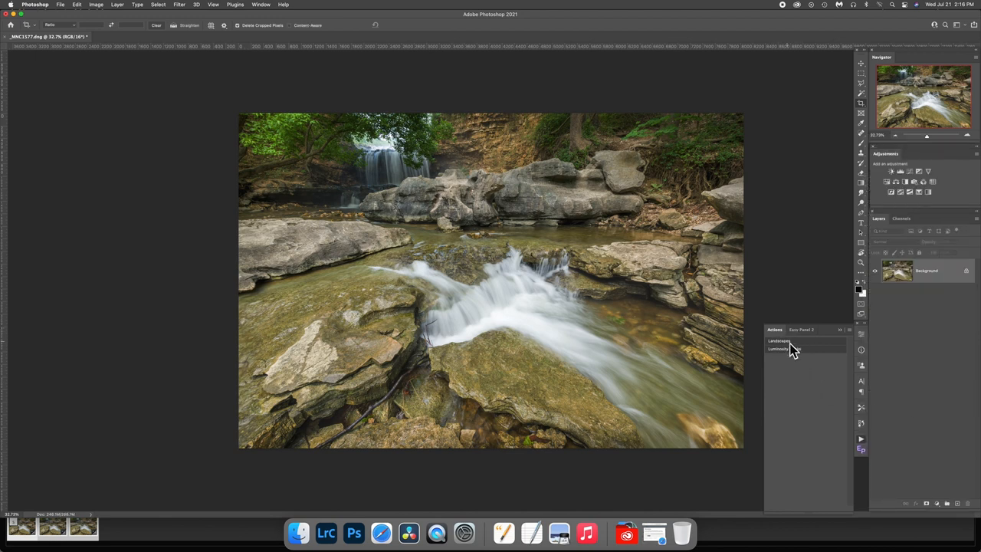
pyautogui.moveTo(785, 352)
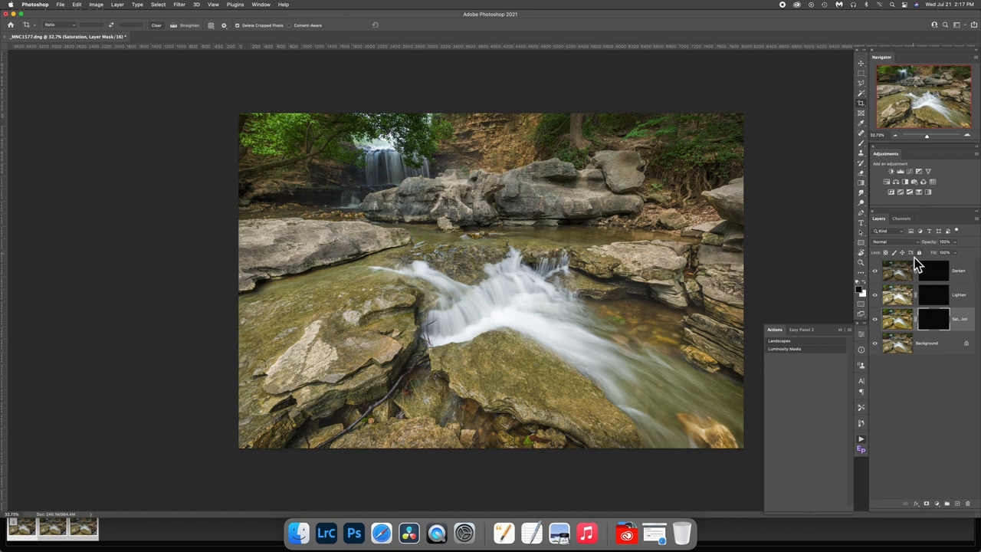
pyautogui.moveTo(969, 331)
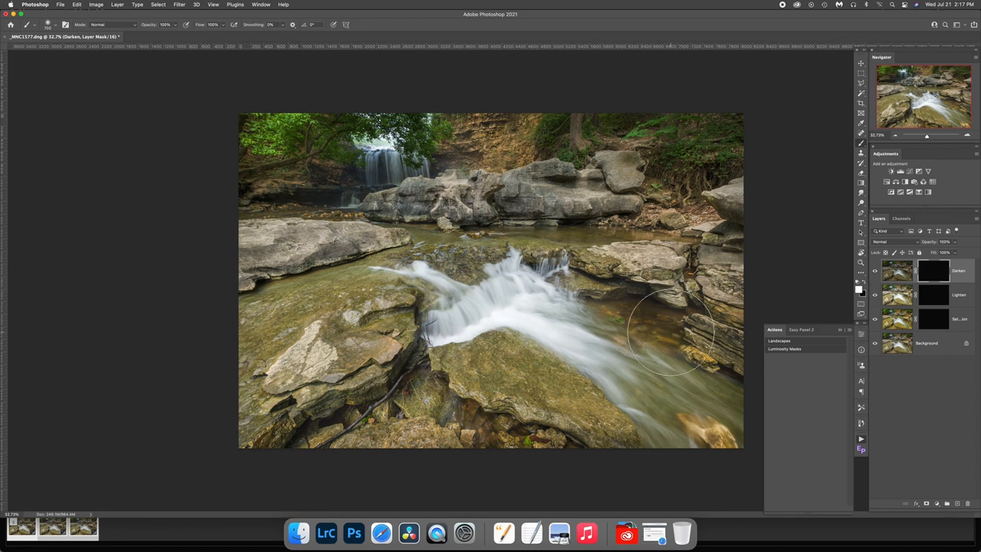
# - Paint white into the Darken mask over the stream near the right-hand rocks
pyautogui.moveTo(670, 329); pyautogui.dragTo(701, 410)
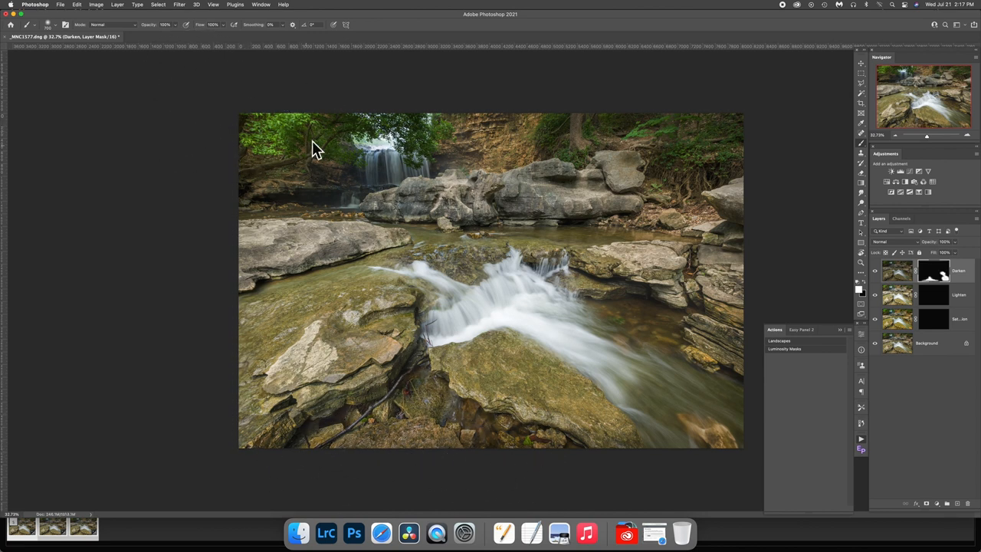
pyautogui.moveTo(318, 150)
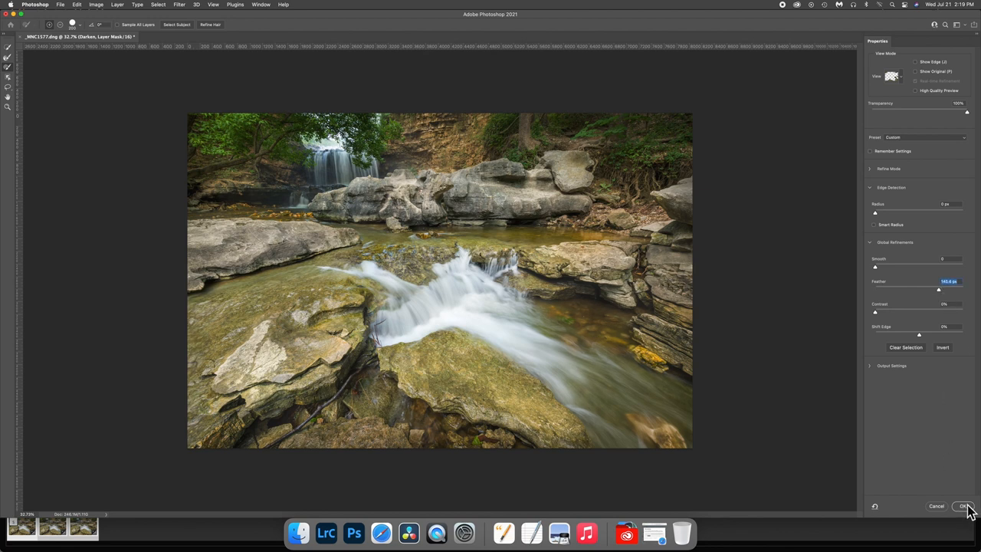
# - Confirm the feathered Darken mask, then feather and confirm the Lighten and Saturation masks
pyautogui.click(965, 506)
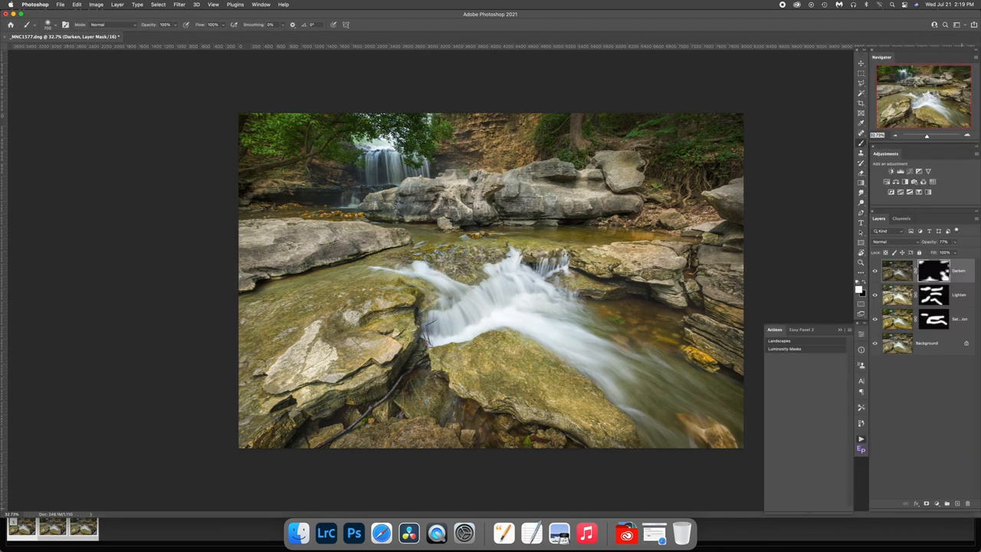
pyautogui.click(933, 295)
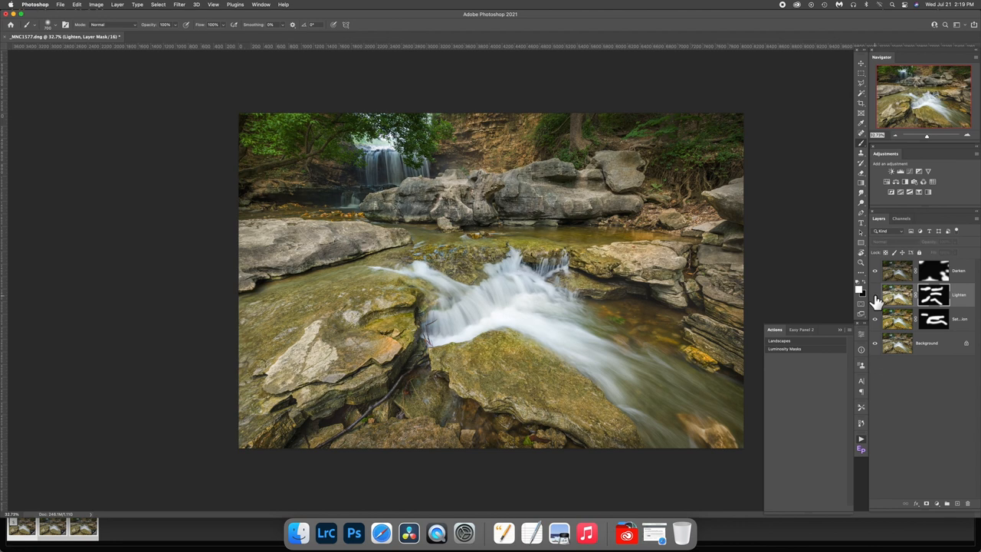
pyautogui.moveTo(907, 298)
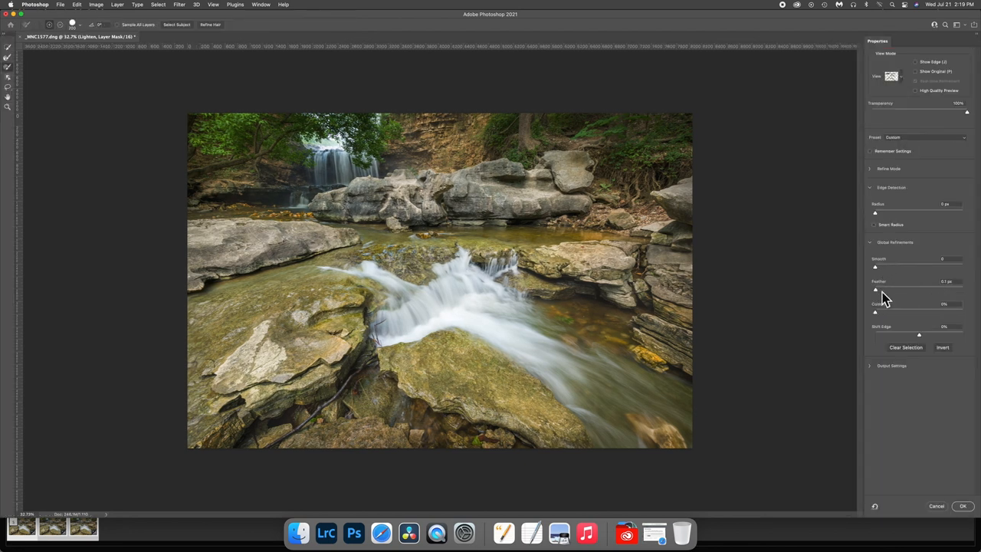
pyautogui.click(962, 506)
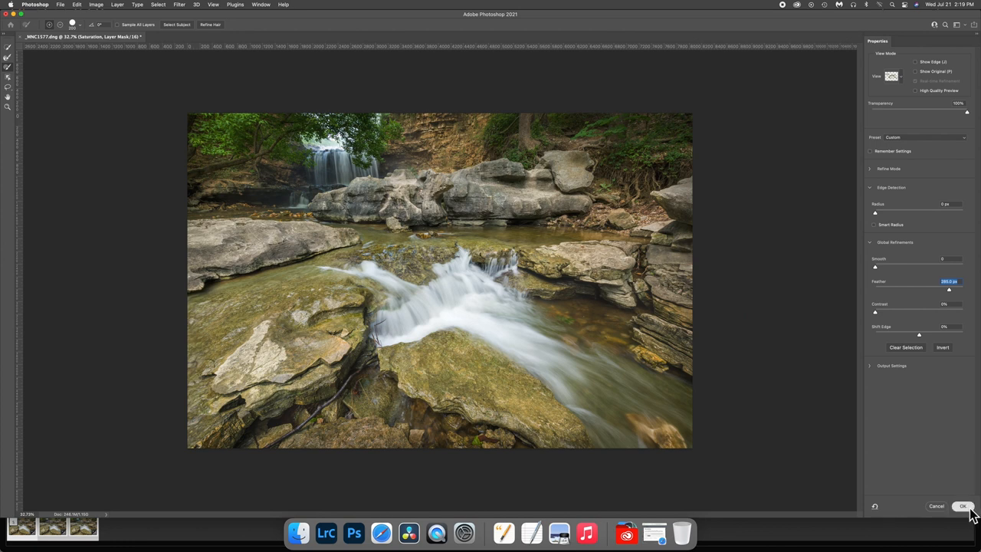
pyautogui.click(963, 506)
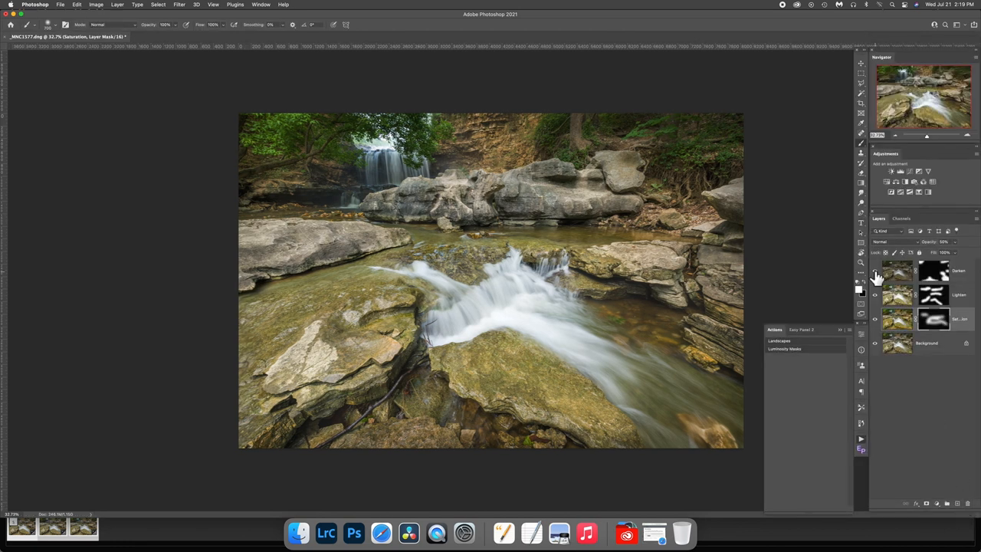
pyautogui.moveTo(876, 297)
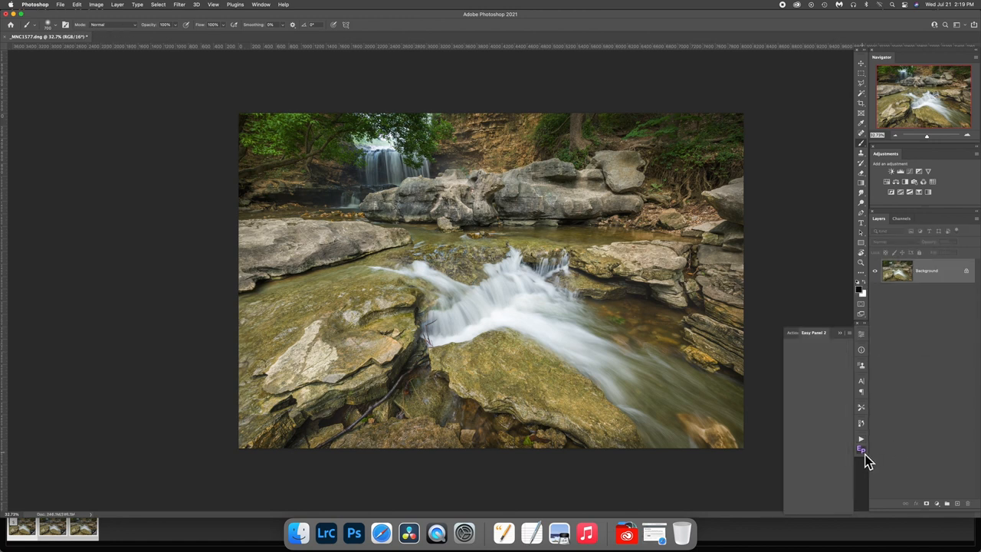
# - Run Detail Enhance from Easy Panel, show the Detail Enhancer layer, and zoom into the stream
pyautogui.click(861, 449)
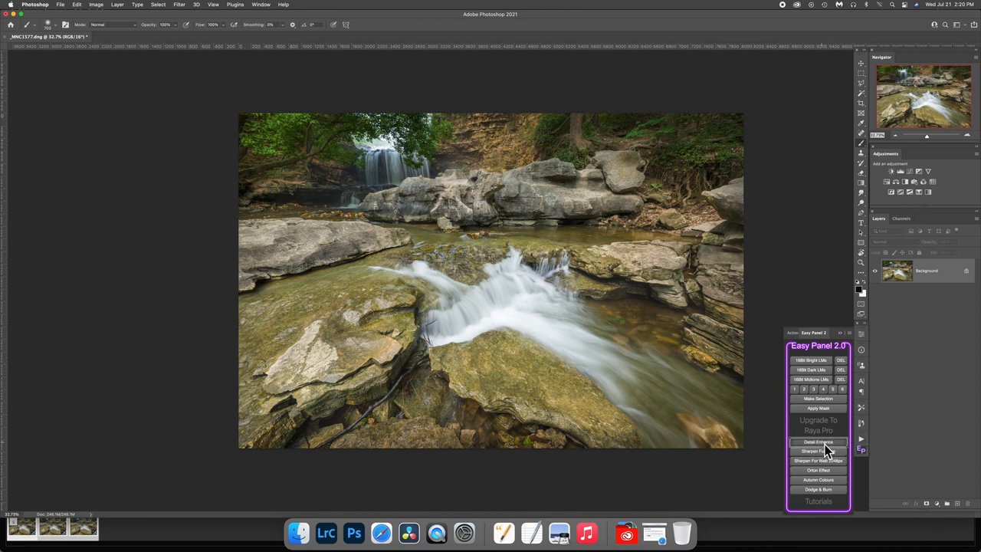
pyautogui.click(817, 441)
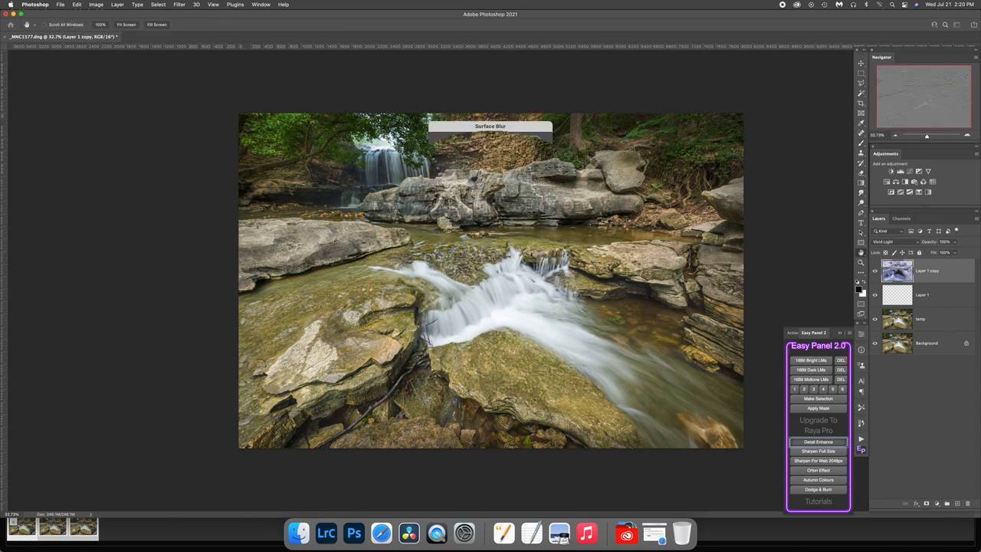
pyautogui.click(818, 442)
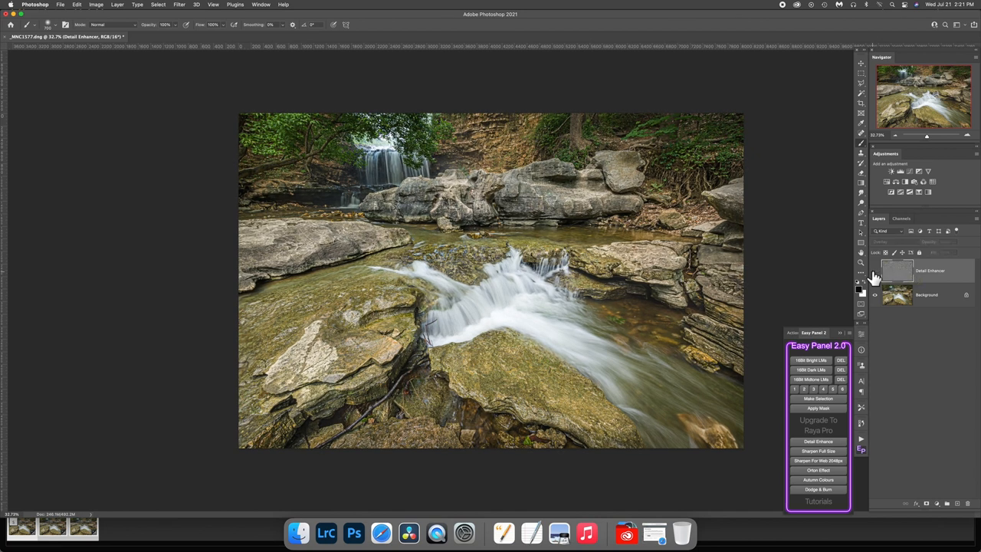
pyautogui.click(895, 241)
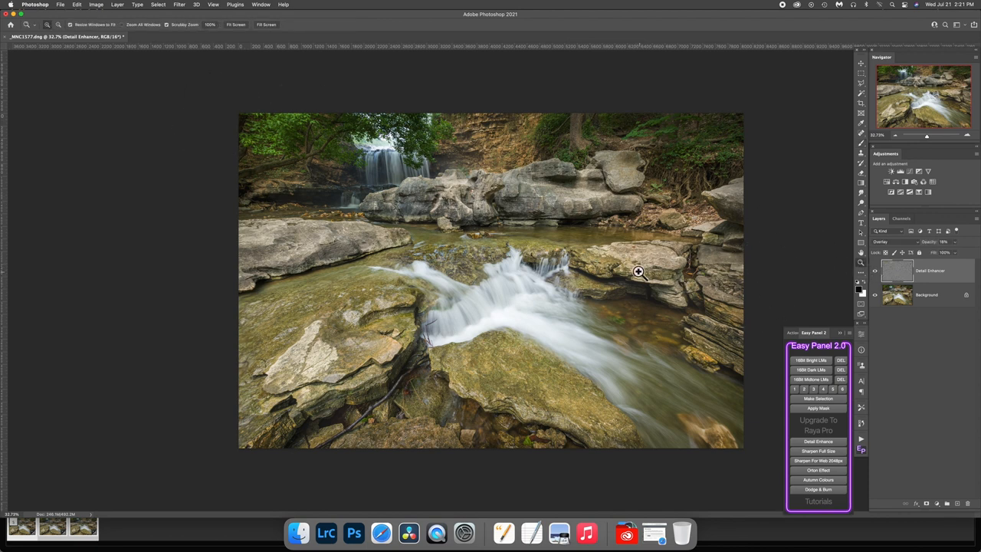
pyautogui.moveTo(468, 234)
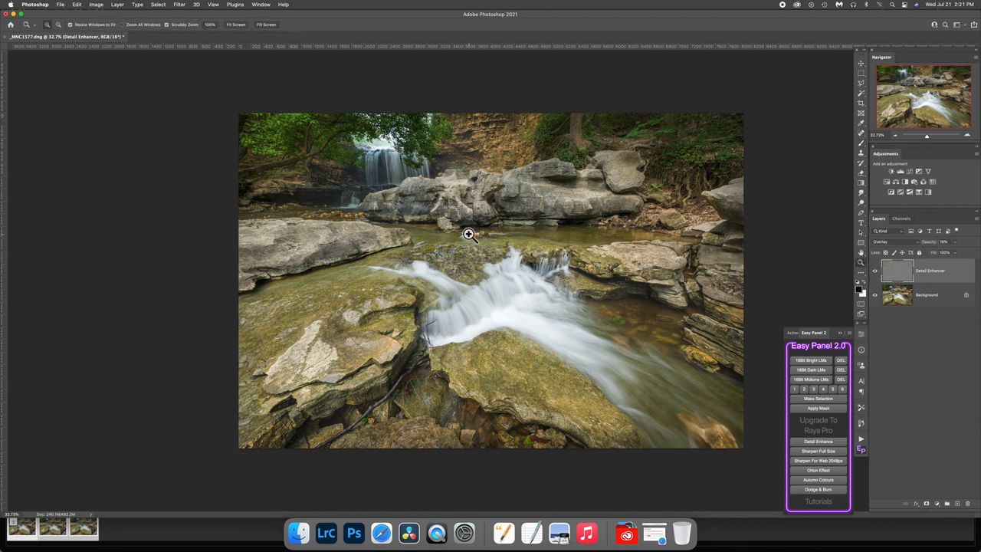
pyautogui.click(470, 234)
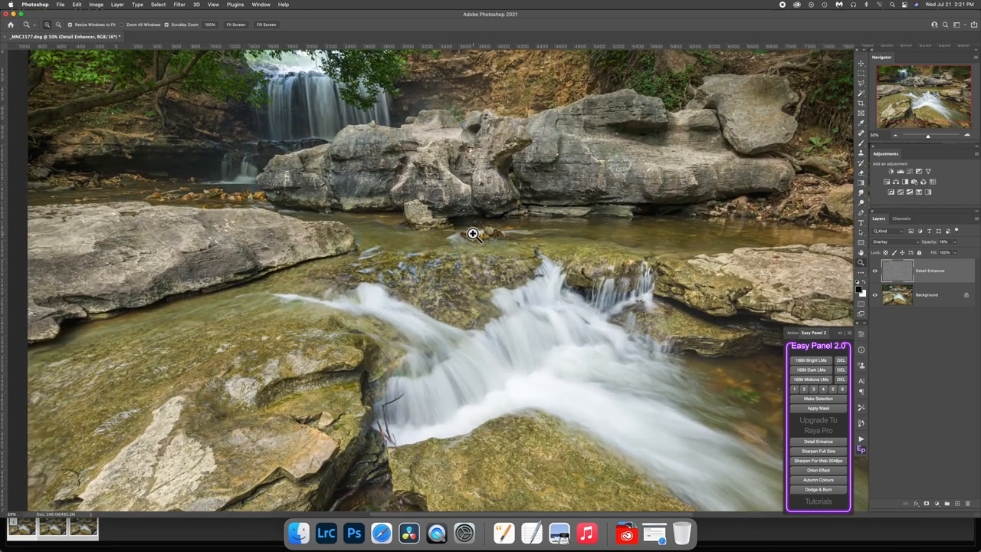
pyautogui.click(472, 234)
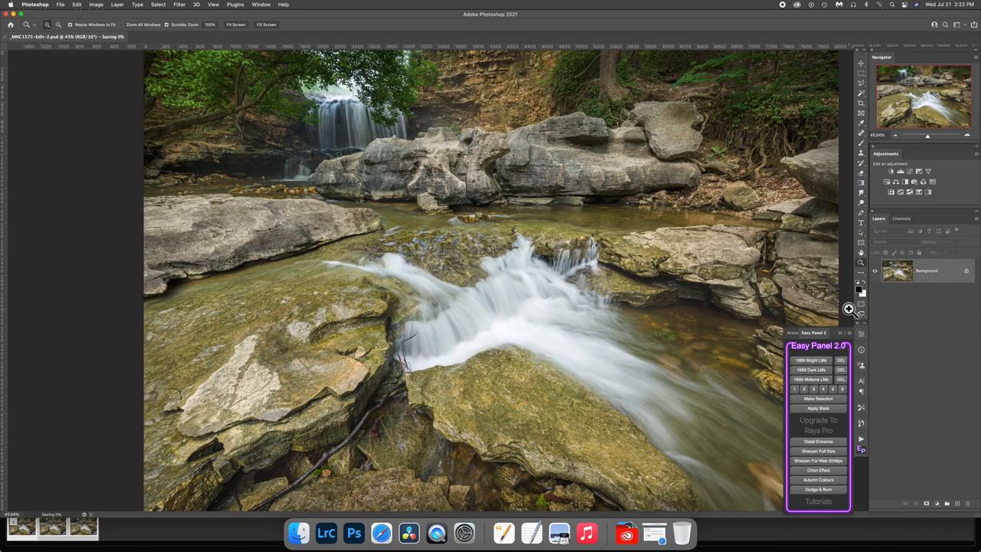
# - Return the saved edit to Lightroom and drag the Highlights slider down
pyautogui.click(325, 532)
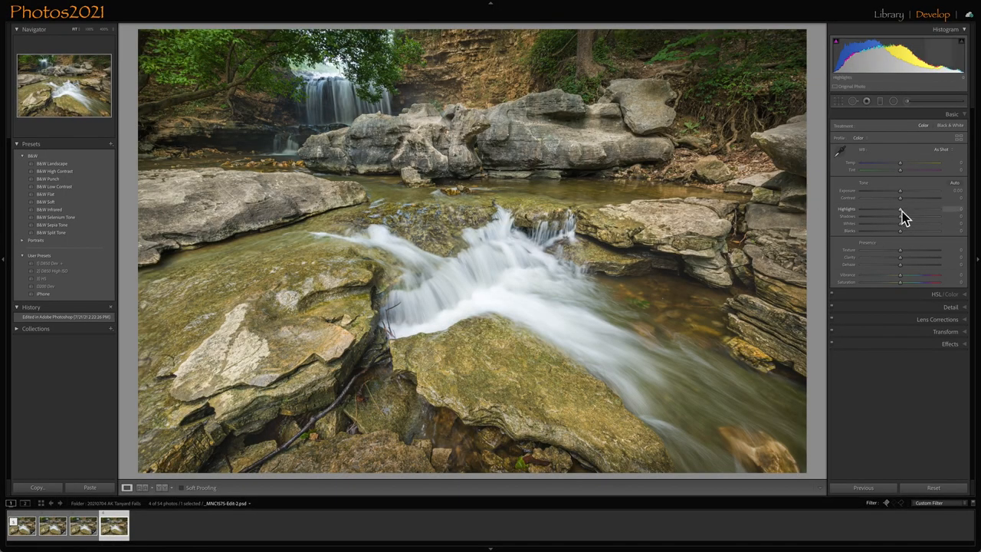
pyautogui.moveTo(901, 209); pyautogui.dragTo(877, 210)
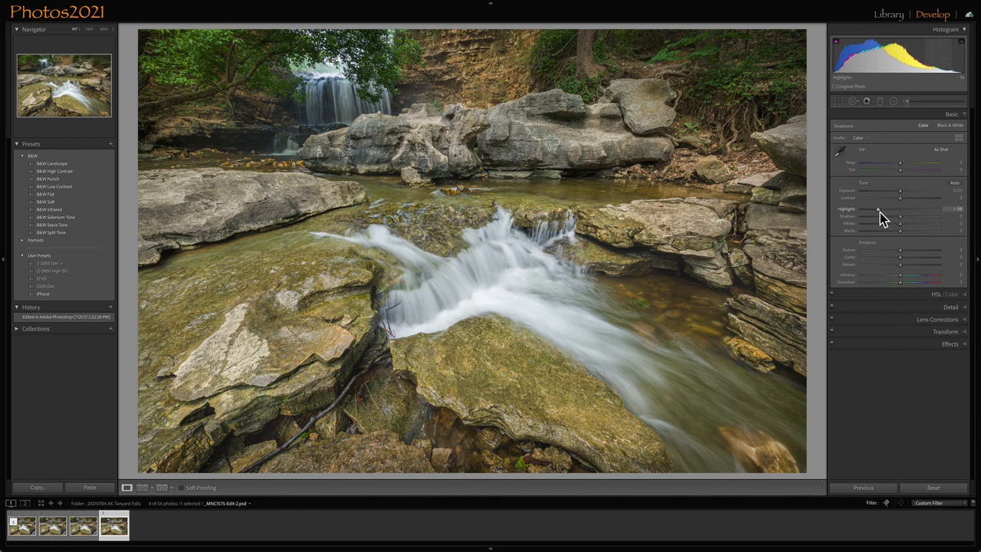